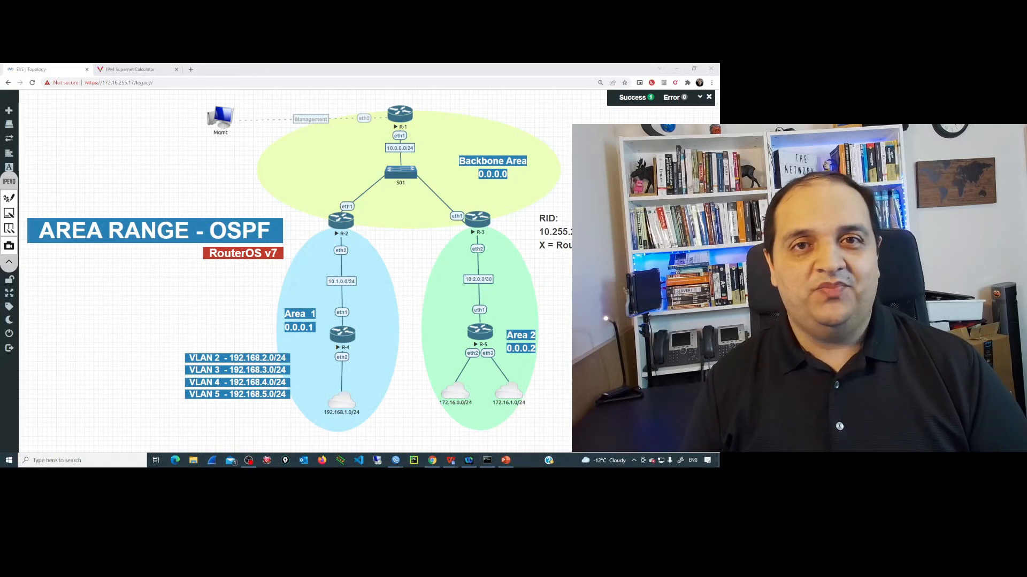
Step: Create VLAN interface vlan2 with VLAN ID 2 on R-4
click(721, 567)
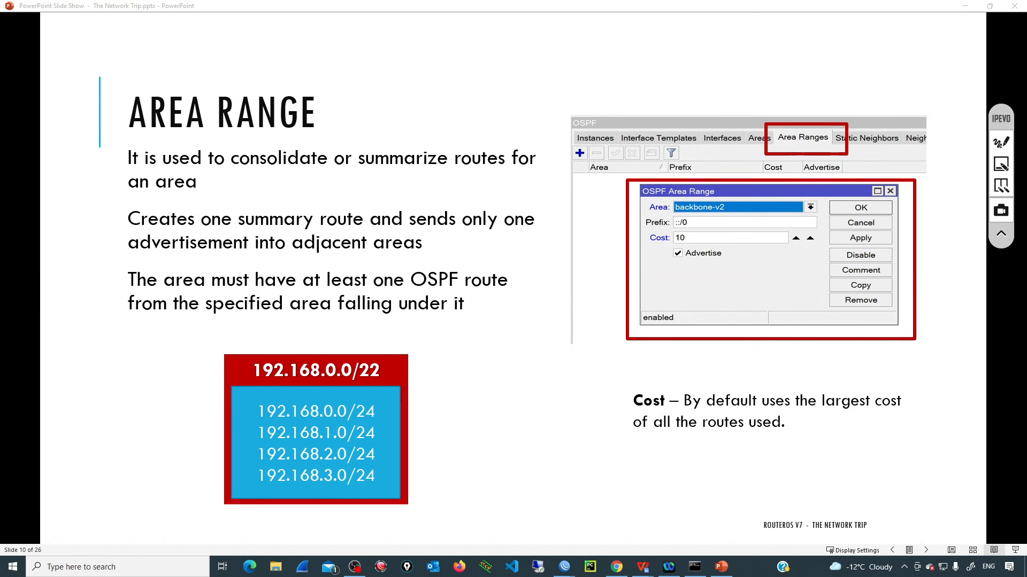
mouse_move(614, 566)
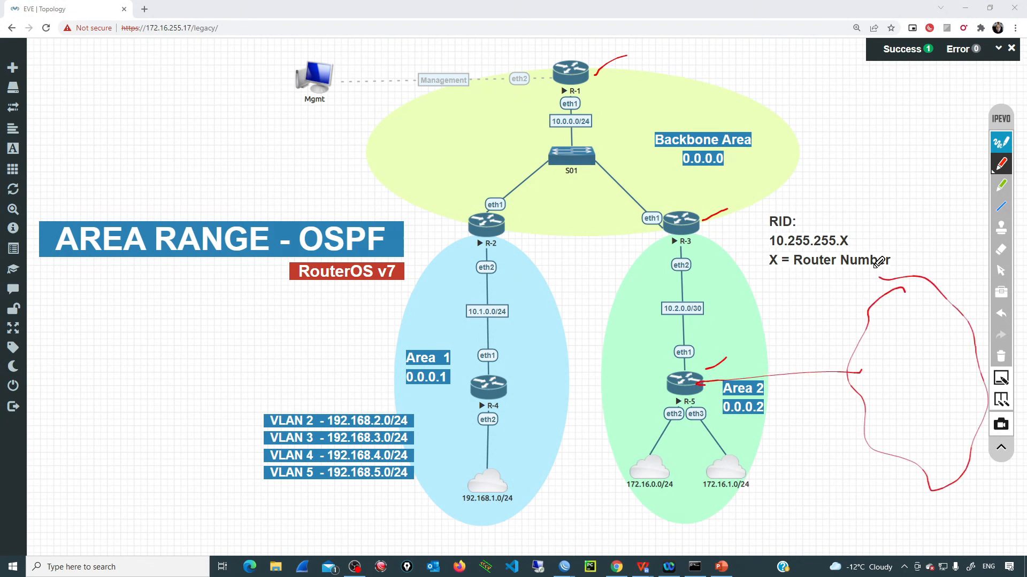
mouse_move(902, 346)
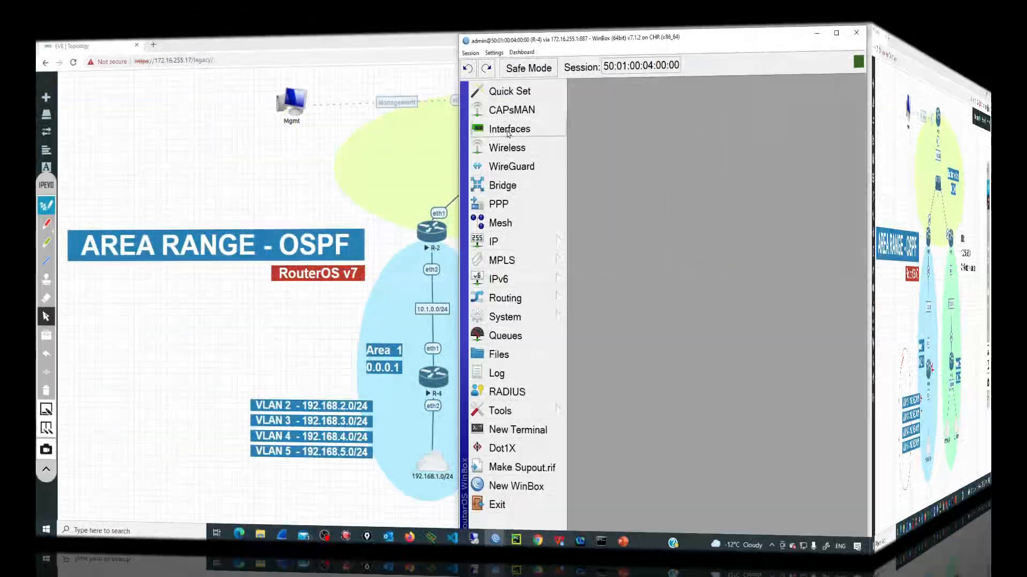
click(509, 128)
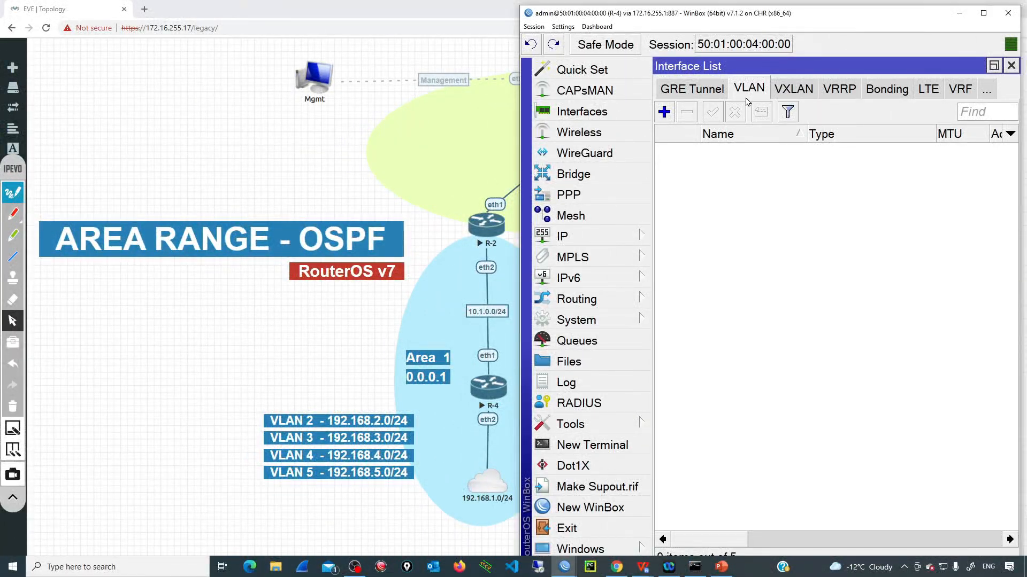
click(663, 111)
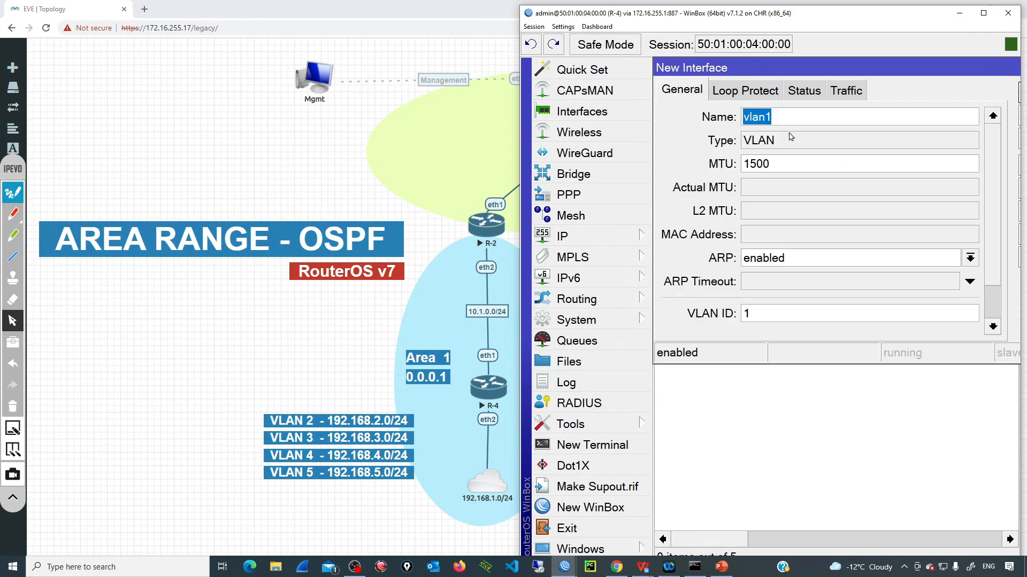
text(vlan2)
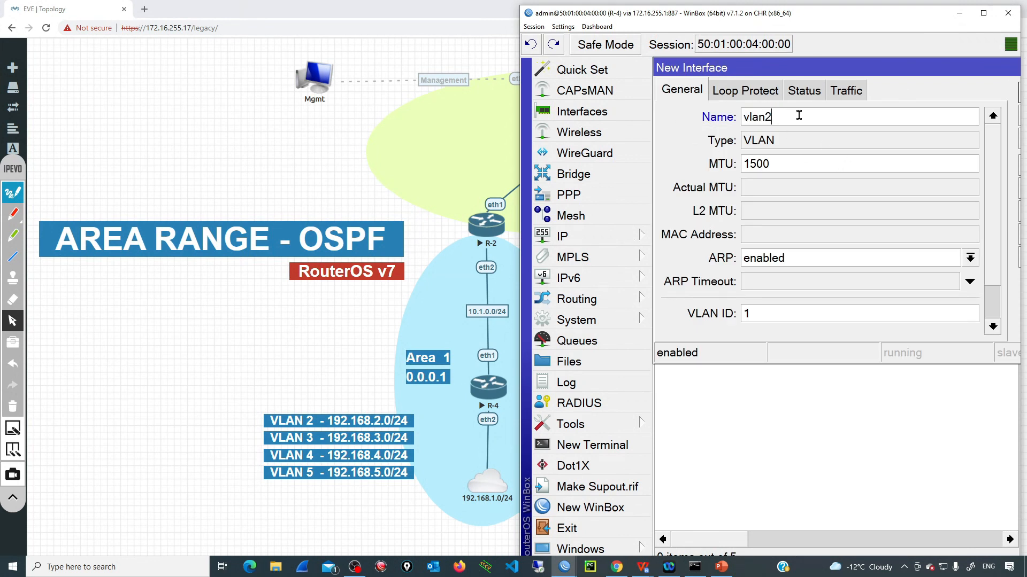
click(759, 313)
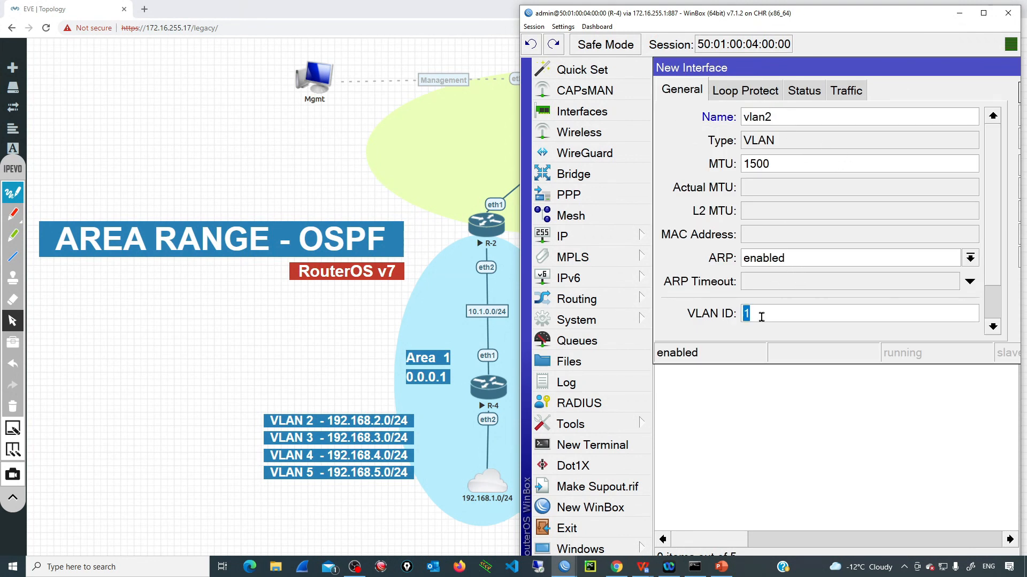
text(2)
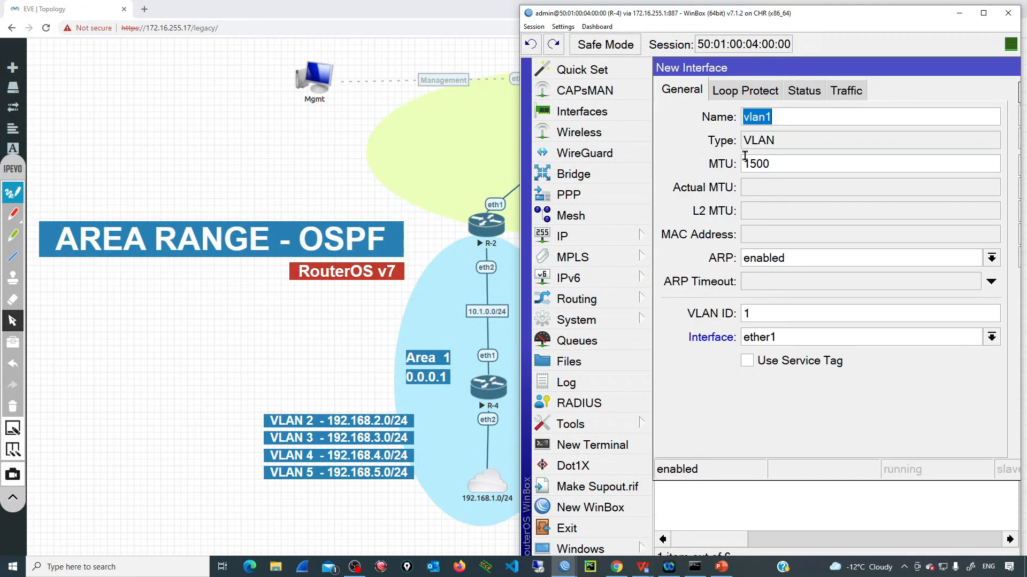
Step: Add vlan3, vlan4 and vlan5 on ether2 by copying each previous VLAN
text(vlan3)
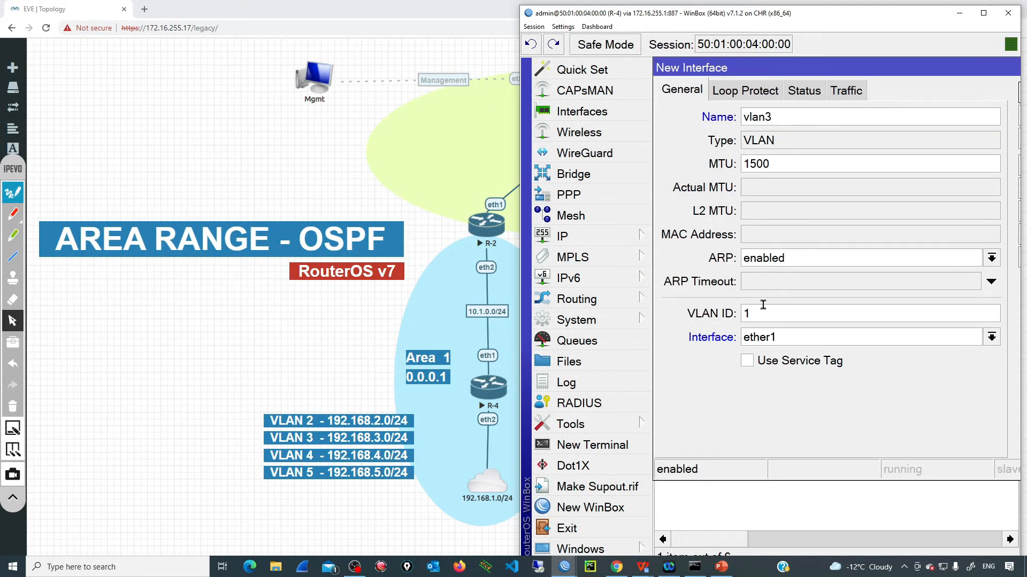
click(990, 337)
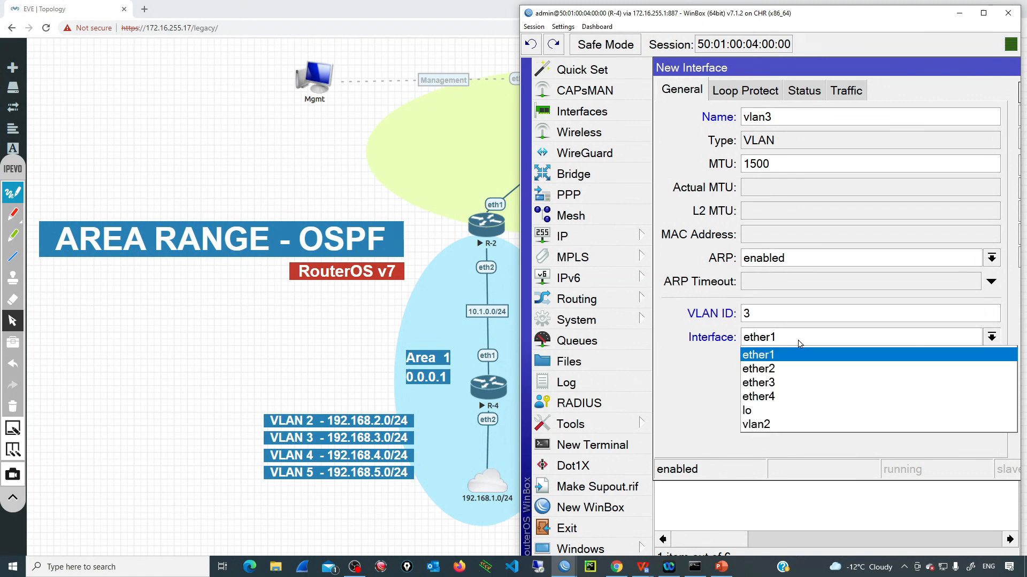
click(757, 369)
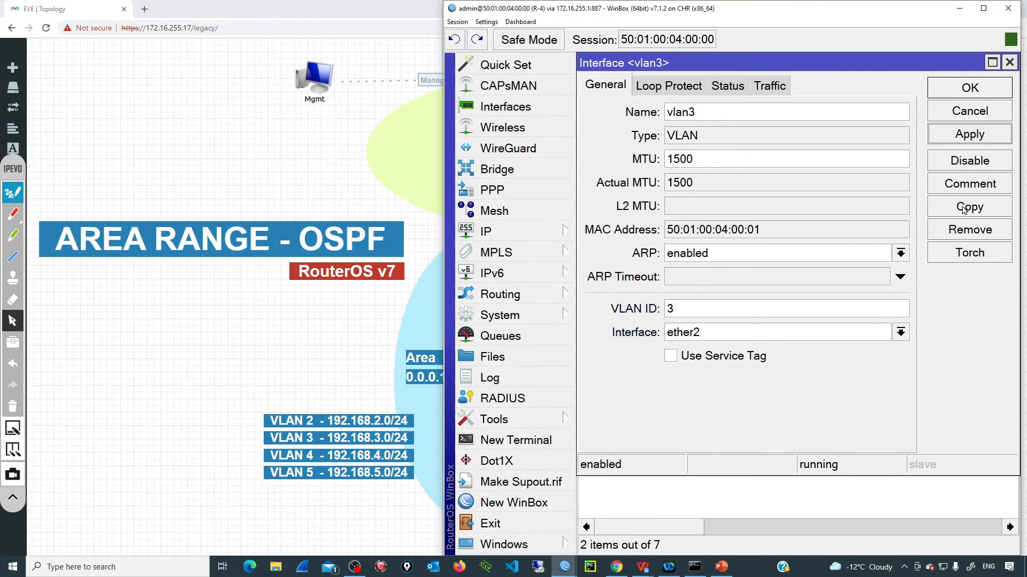
click(968, 206)
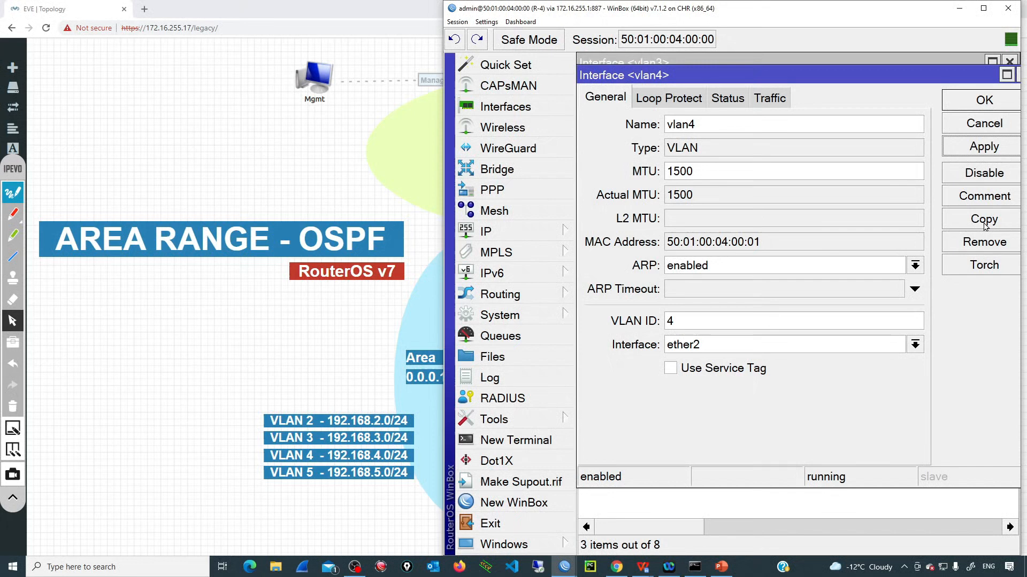
click(983, 218)
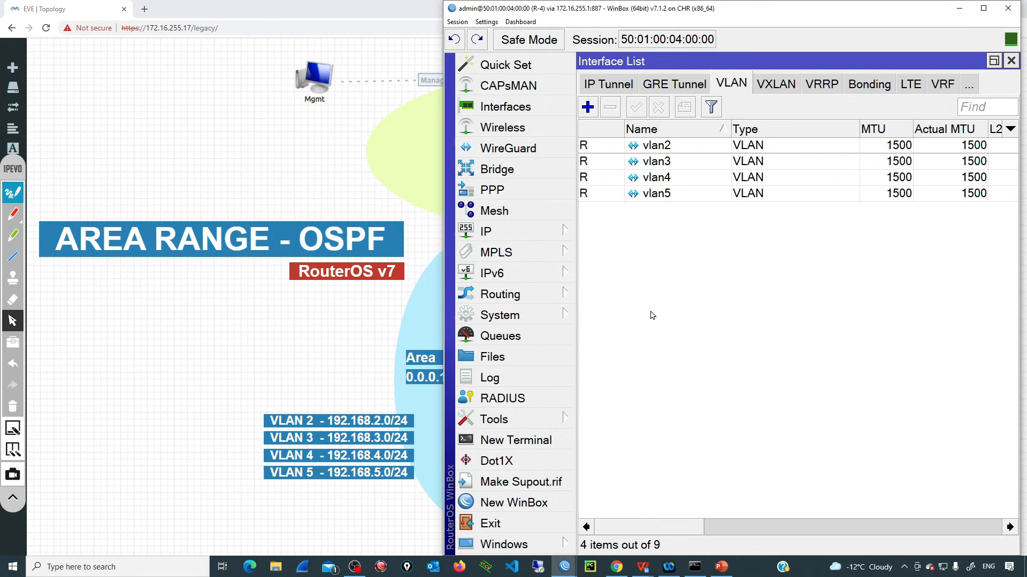
mouse_move(661, 289)
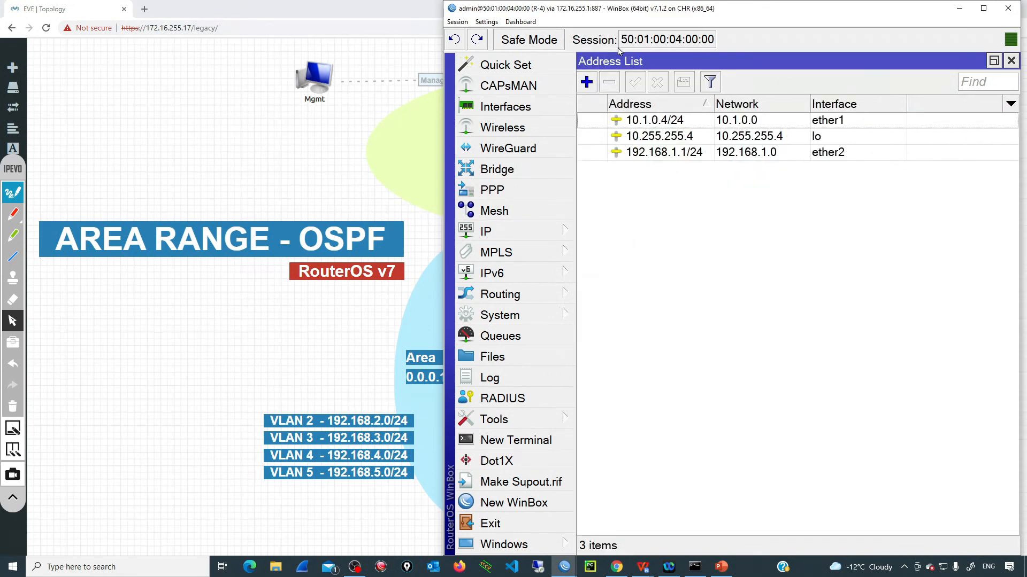
Step: Assign 192.168.2.1/24 to vlan2 and 192.168.3.1/24 to vlan3
click(585, 81)
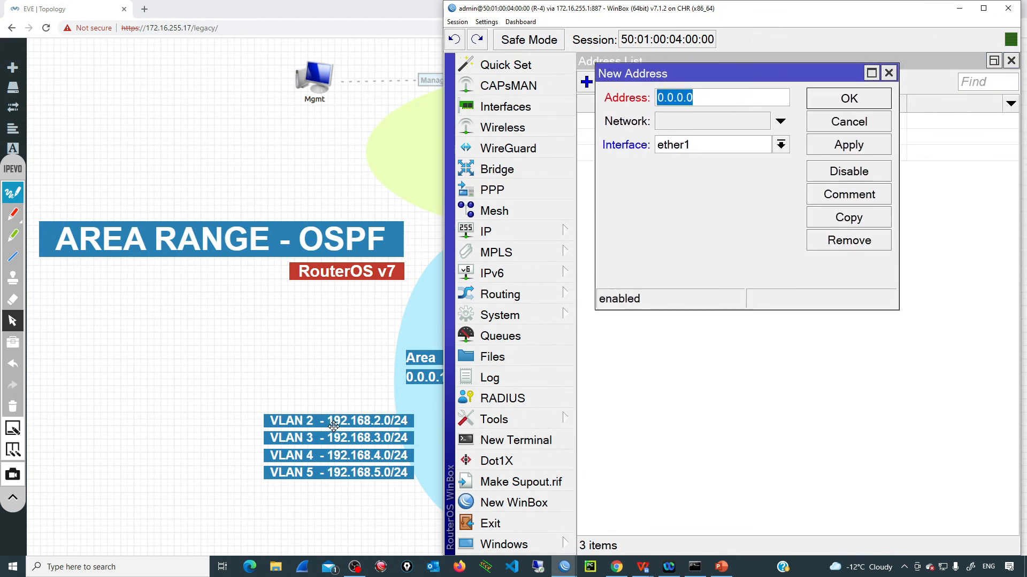
text(192.16)
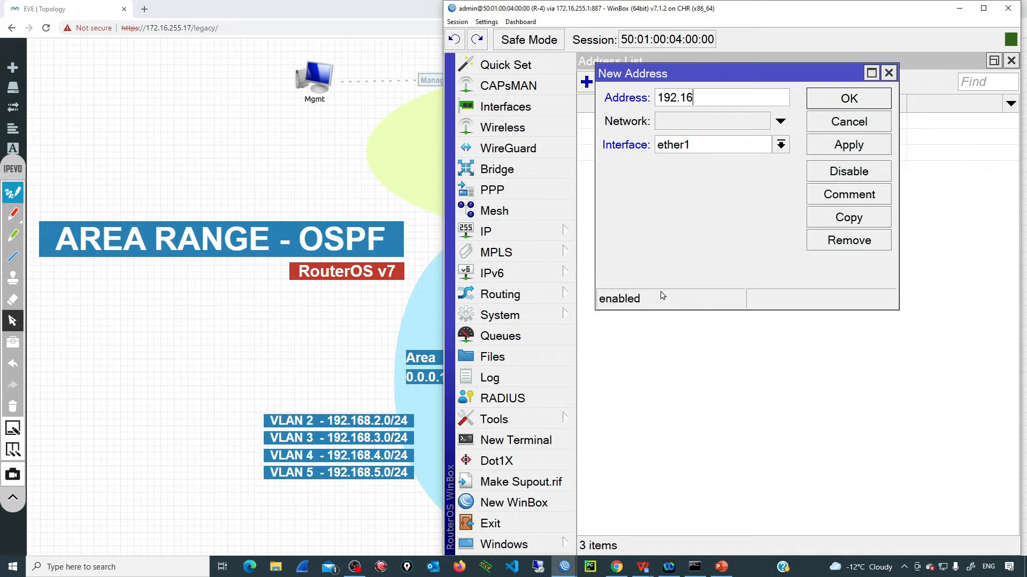
text(8.2.1/24)
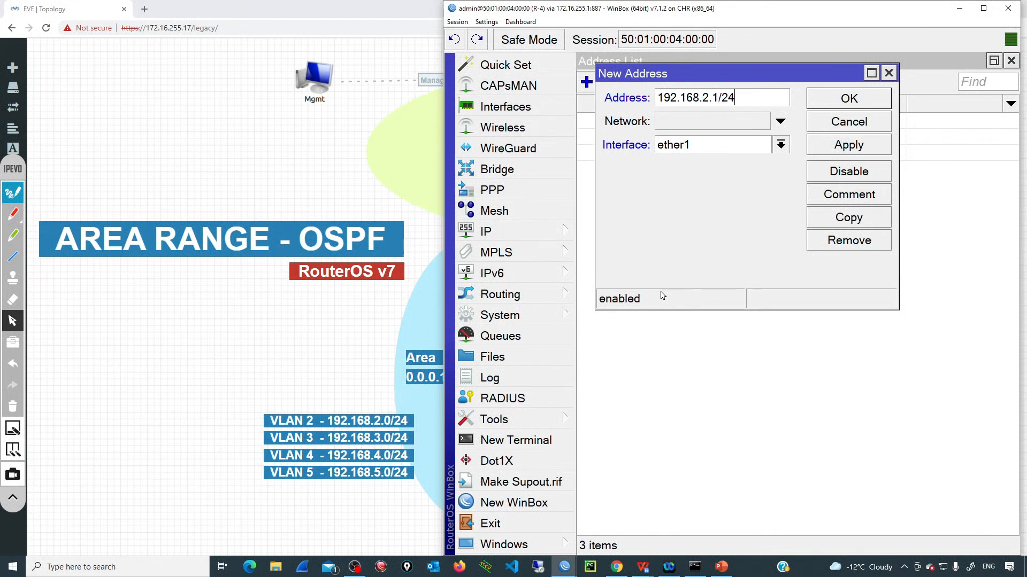
mouse_move(704, 151)
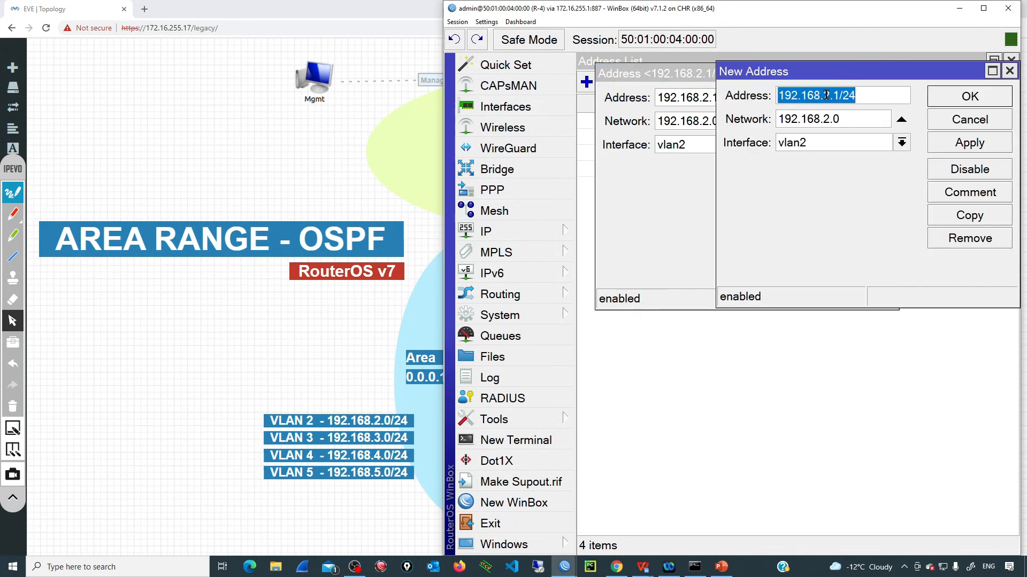
click(902, 142)
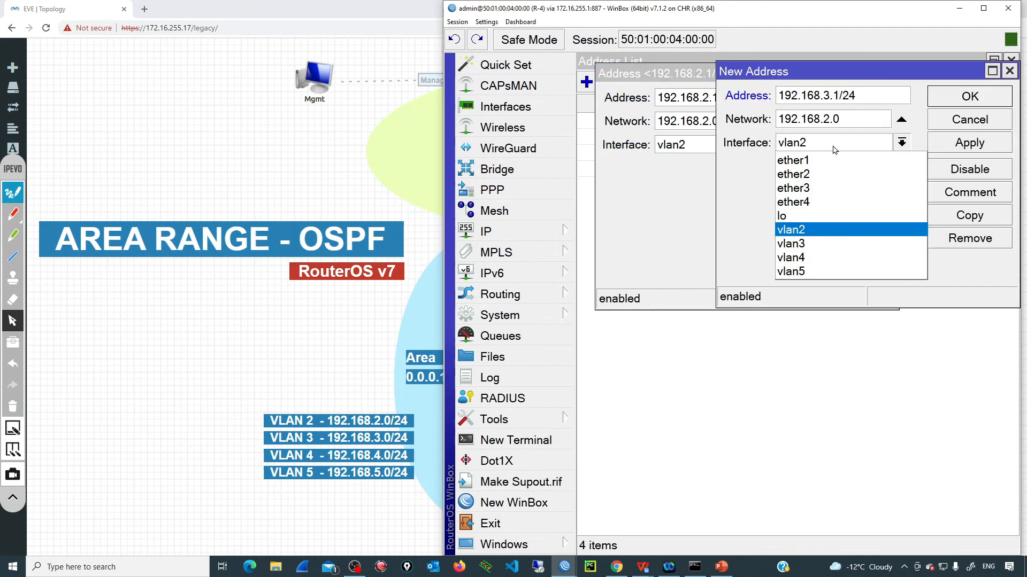
click(790, 243)
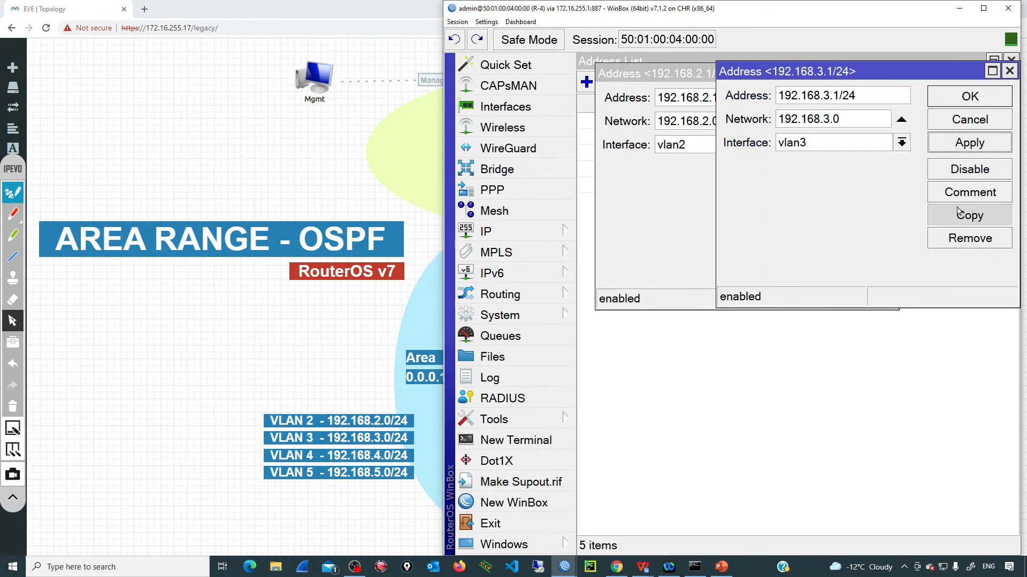
Step: Copy the address to add 192.168.4.1/24 and 192.168.5.1/24 on vlan4 and vlan5
click(969, 215)
text(192.168.5.1/24)
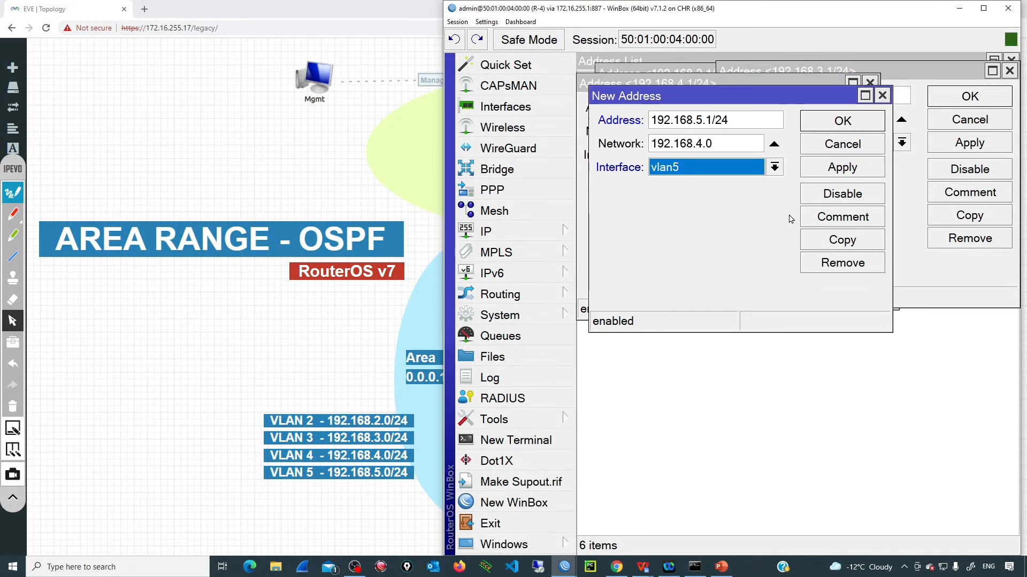
click(842, 121)
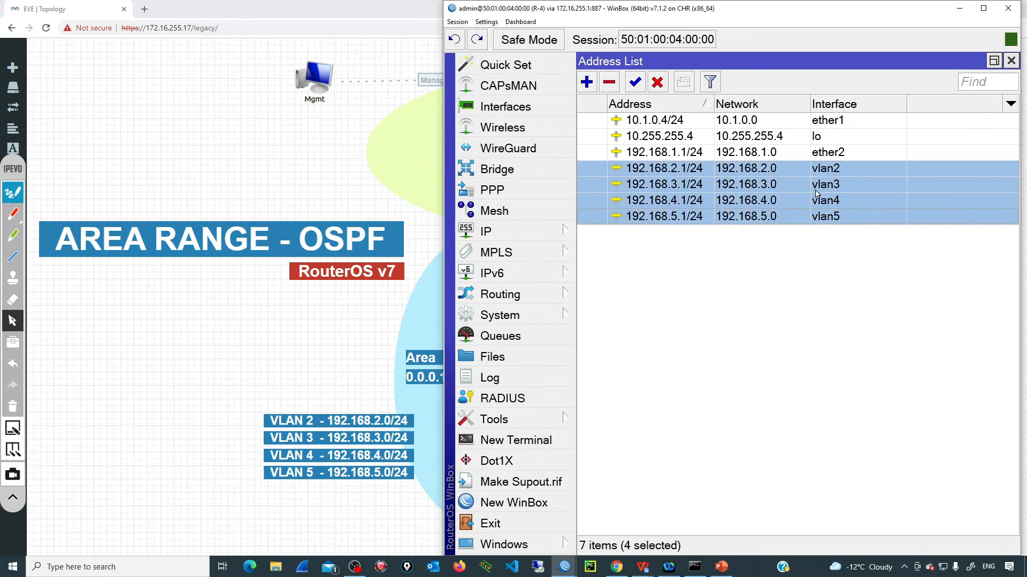
click(663, 151)
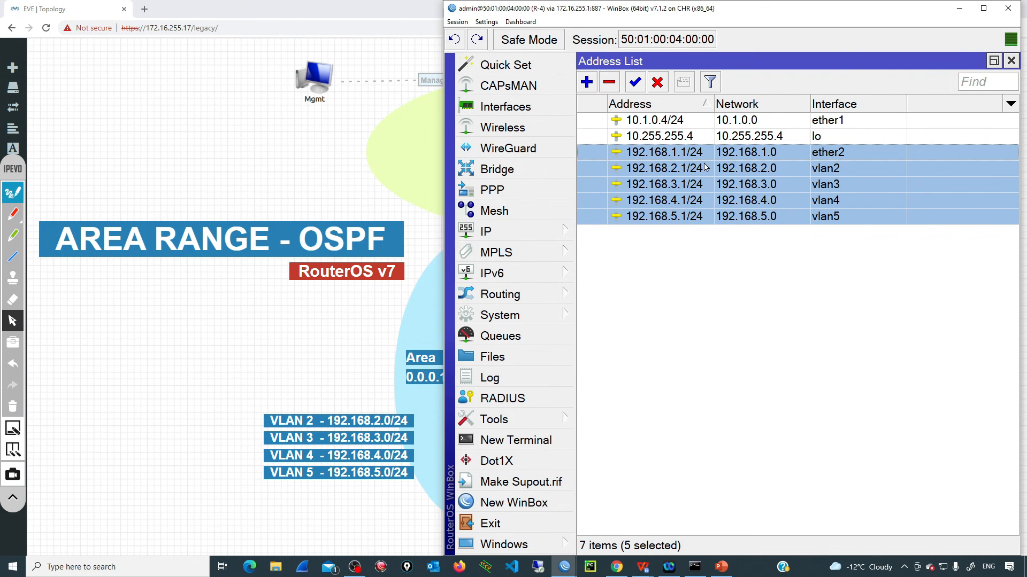
mouse_move(963, 7)
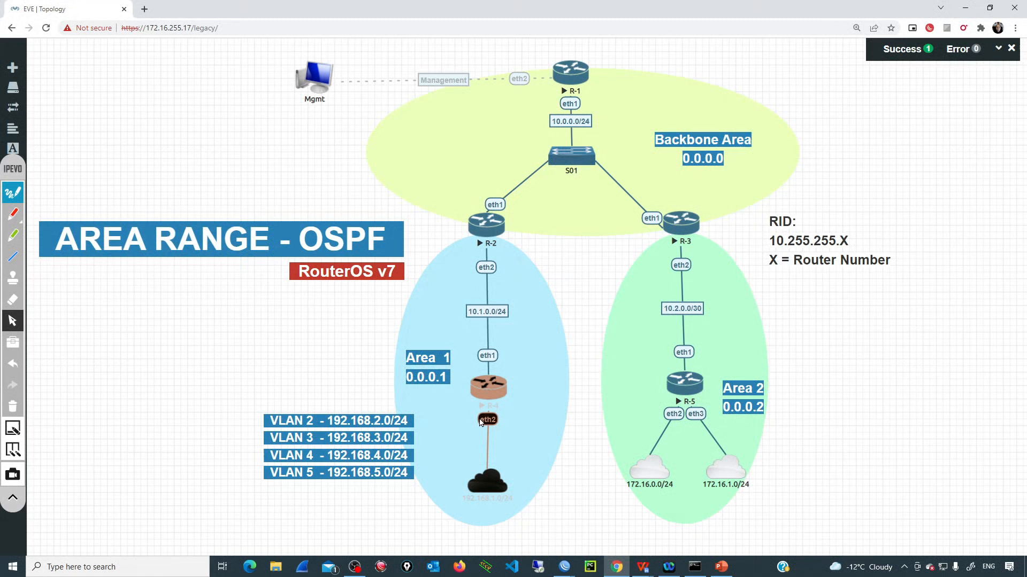
Step: Reach R-4's OSPF interface templates and edit the ether2 template
click(488, 390)
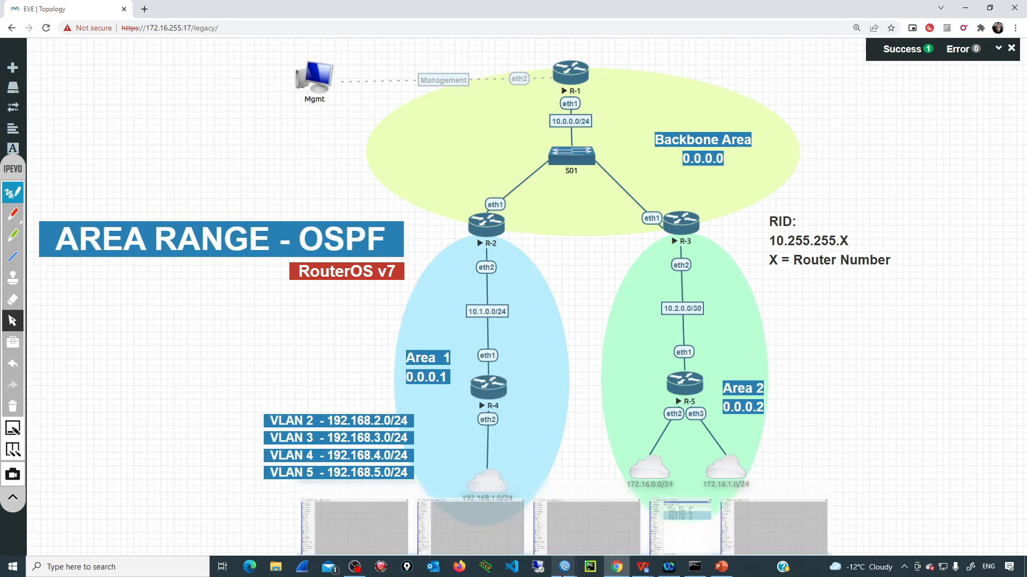
click(499, 294)
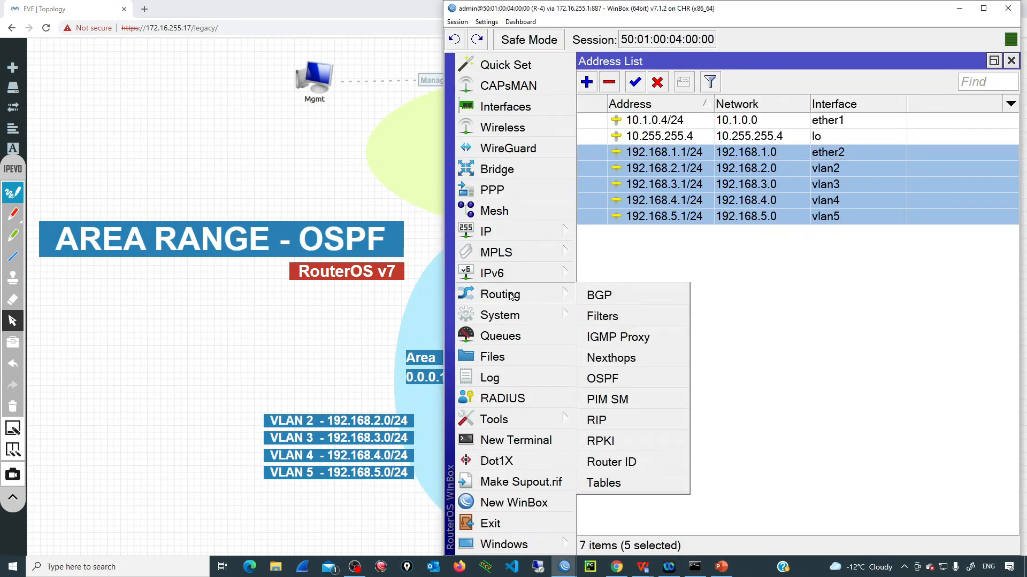
click(601, 378)
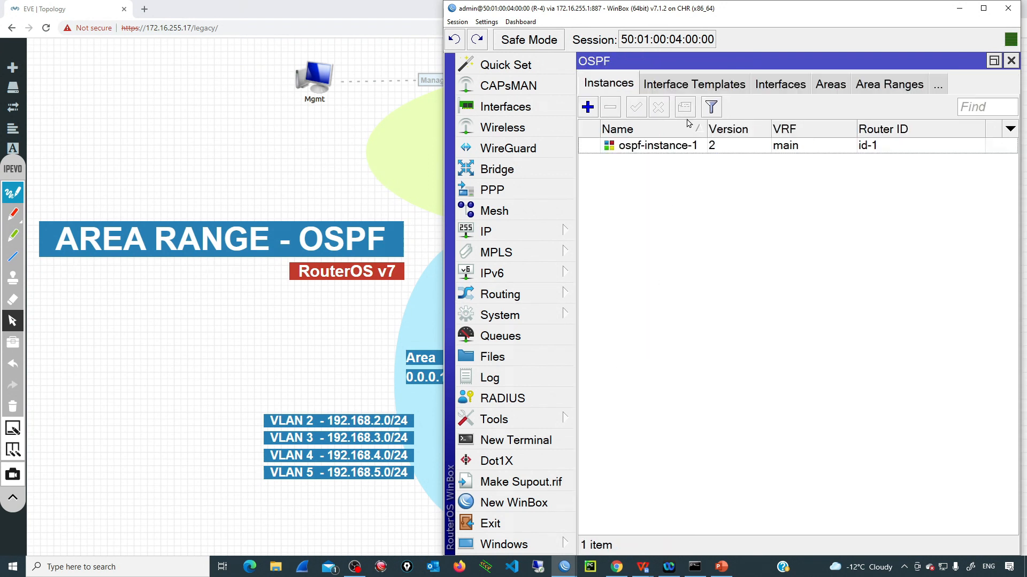
click(693, 83)
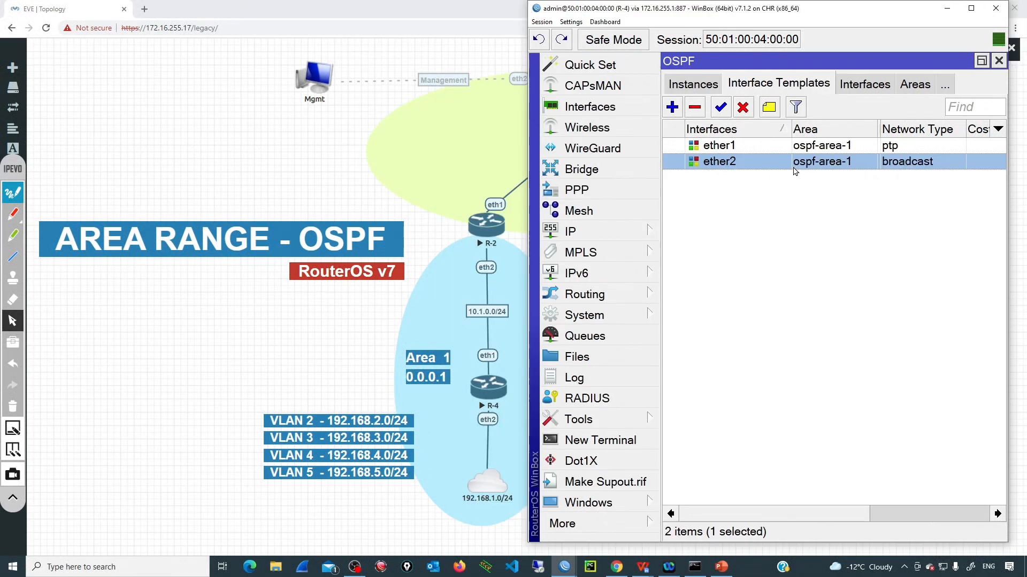
mouse_move(737, 168)
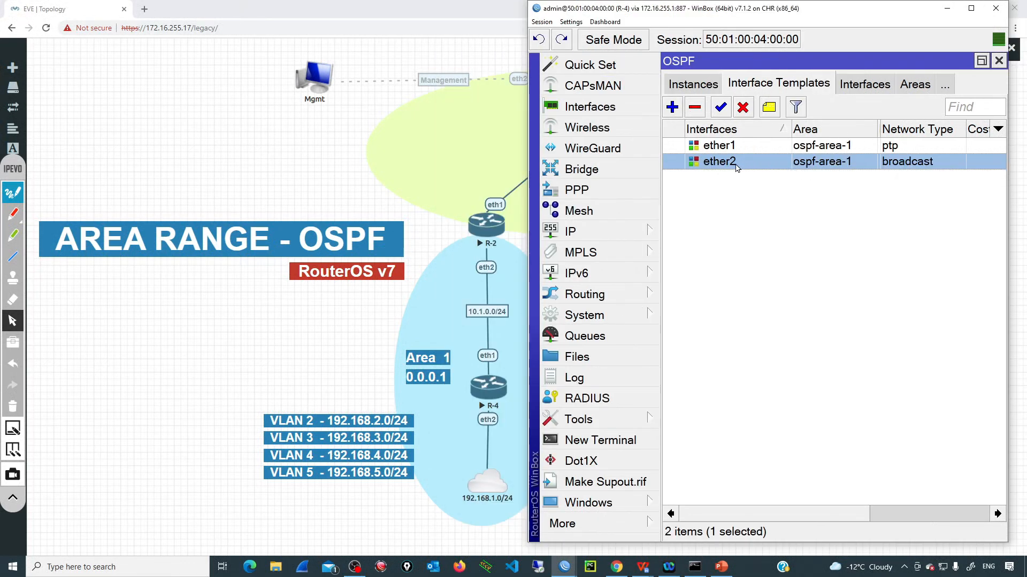
double_click(718, 162)
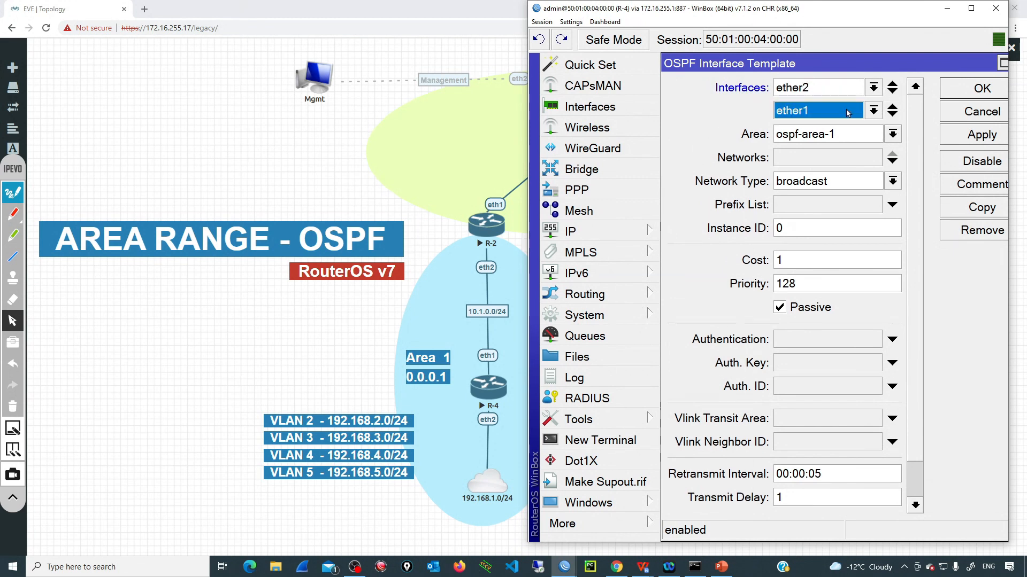
Step: Add vlan2 through vlan5 to the passive ospf-area-1 template and save it
click(872, 110)
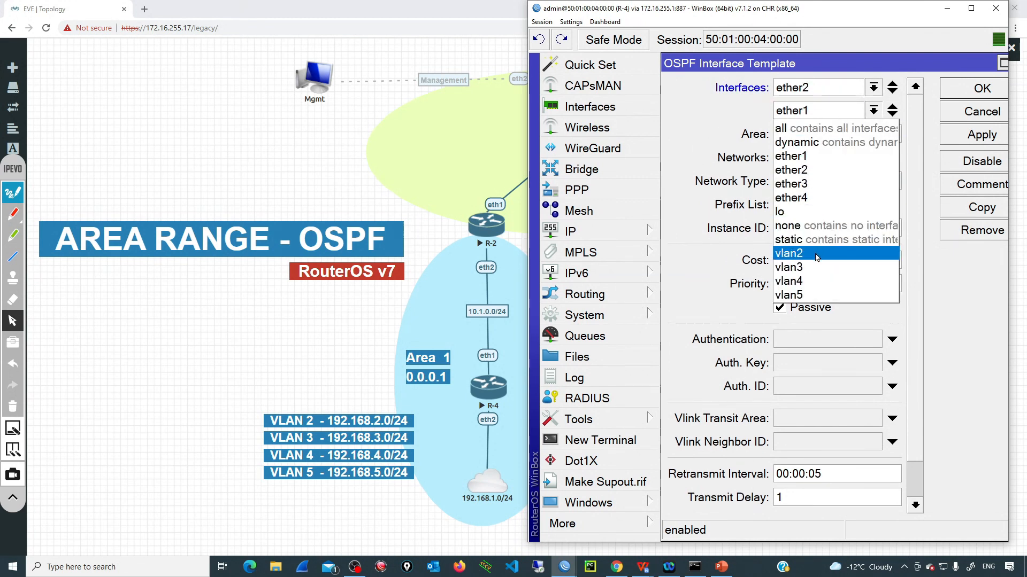
click(789, 253)
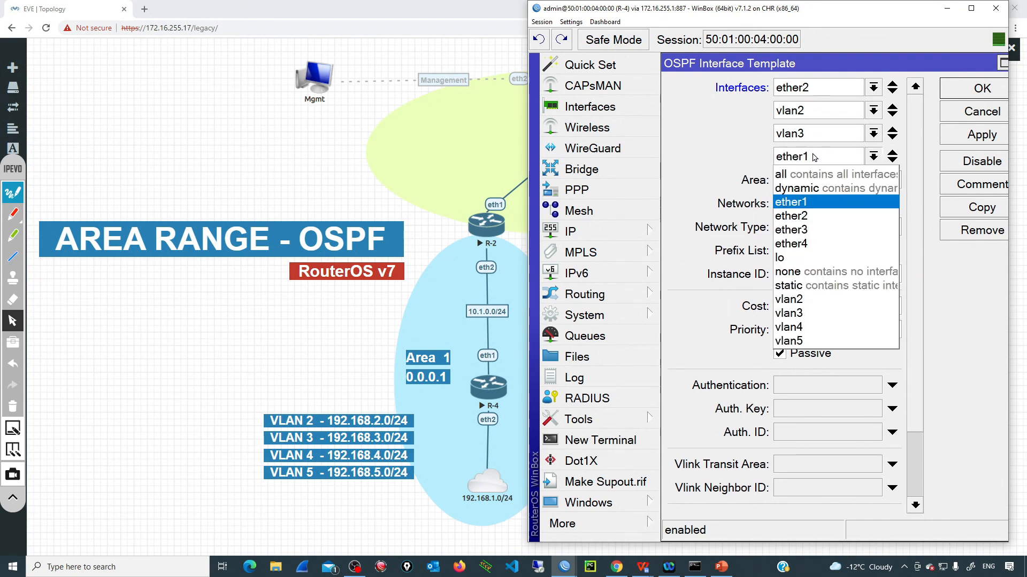
click(790, 202)
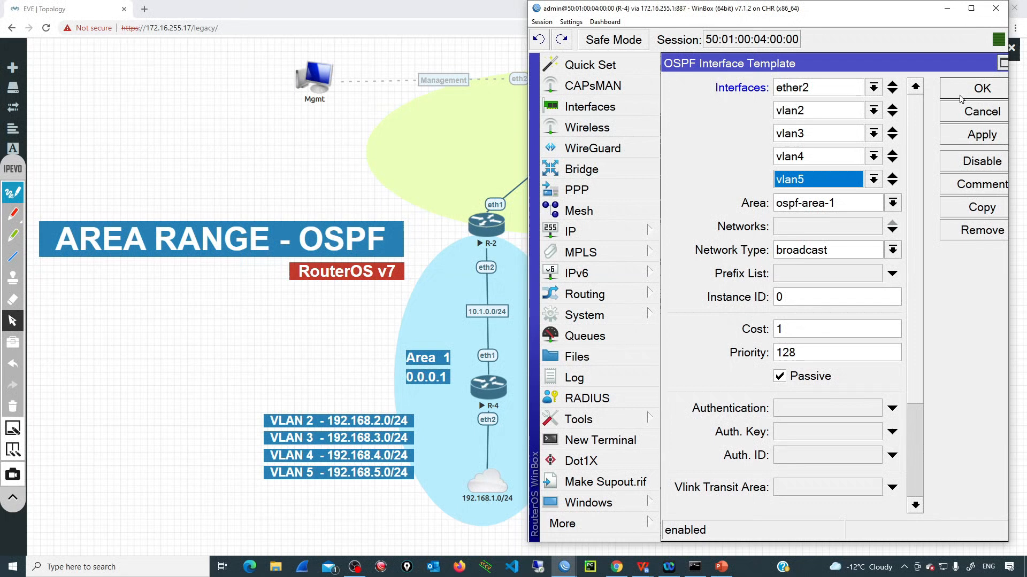
click(981, 87)
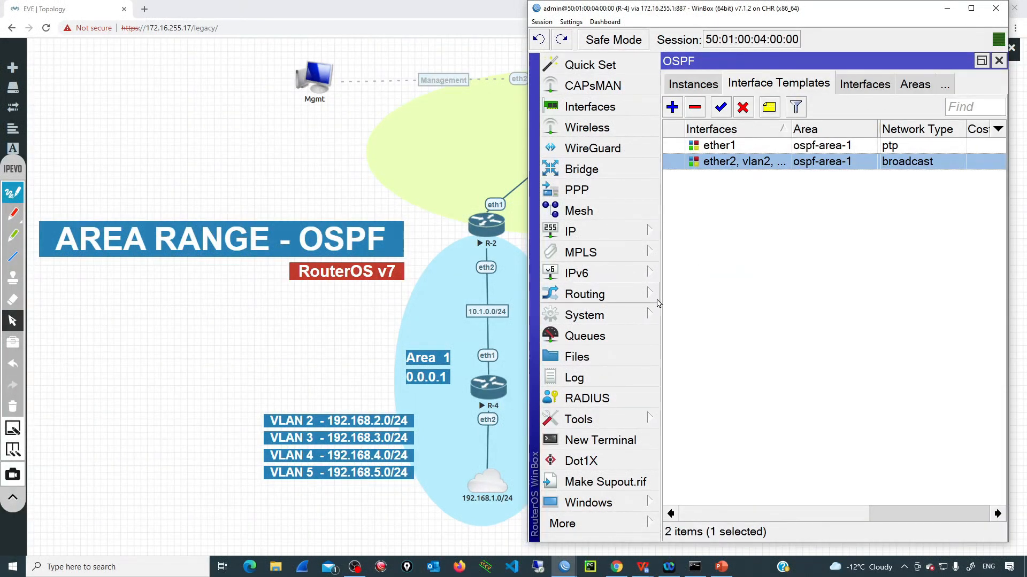
mouse_move(851, 90)
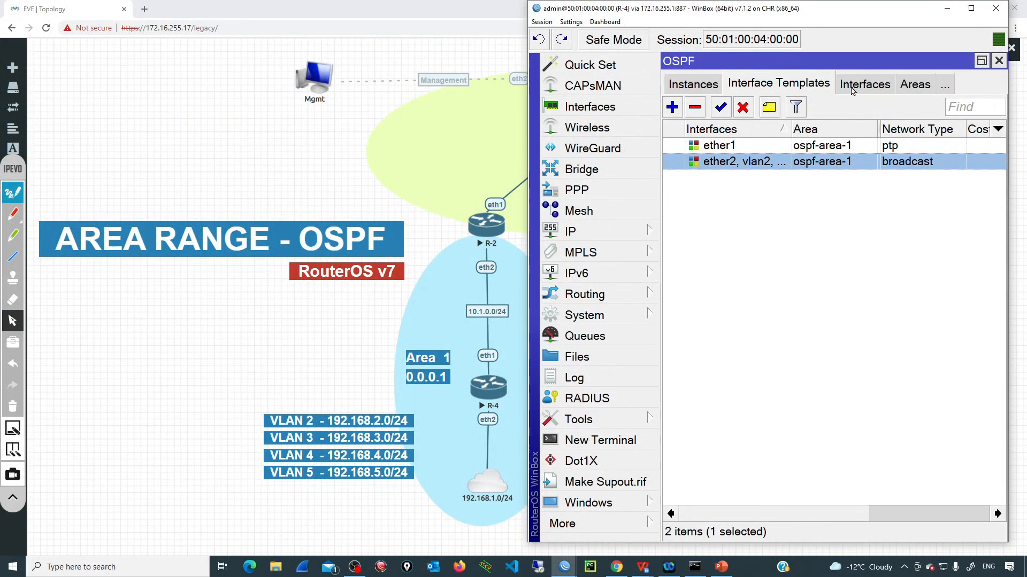
Step: Review R-4's OSPF interfaces list with full addresses, then close the R-4 session
click(864, 83)
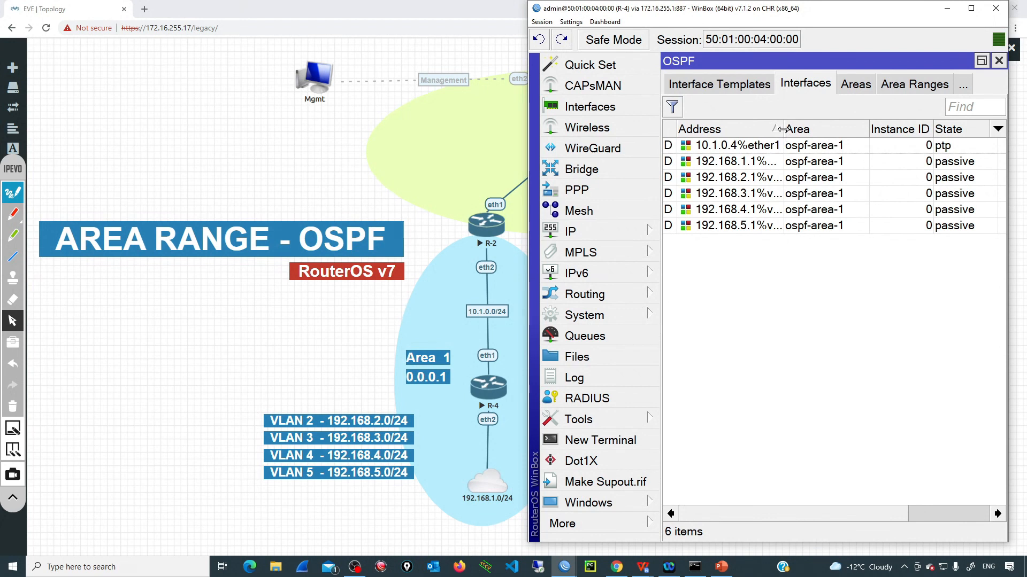
click(747, 194)
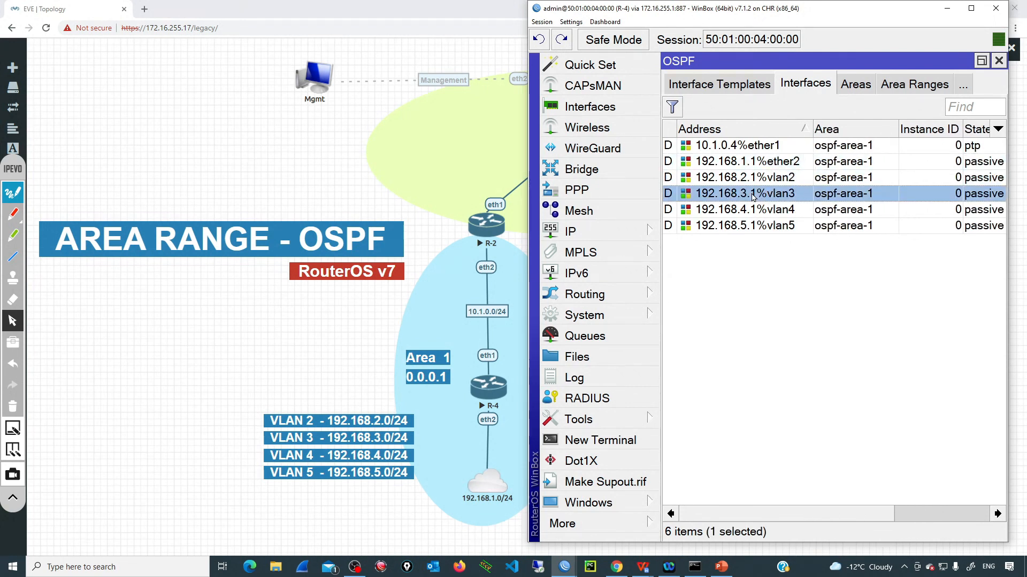
click(747, 210)
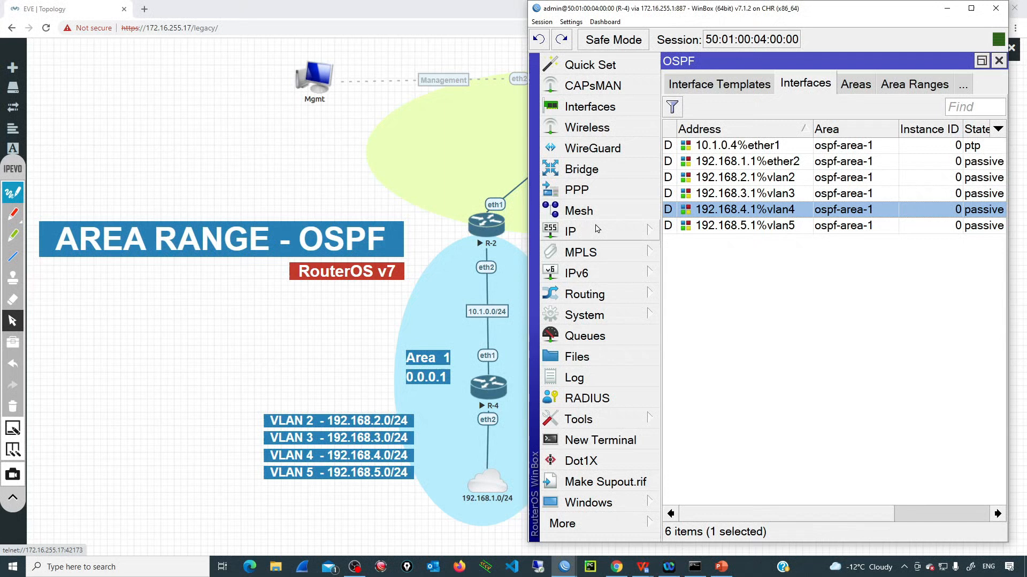
click(998, 60)
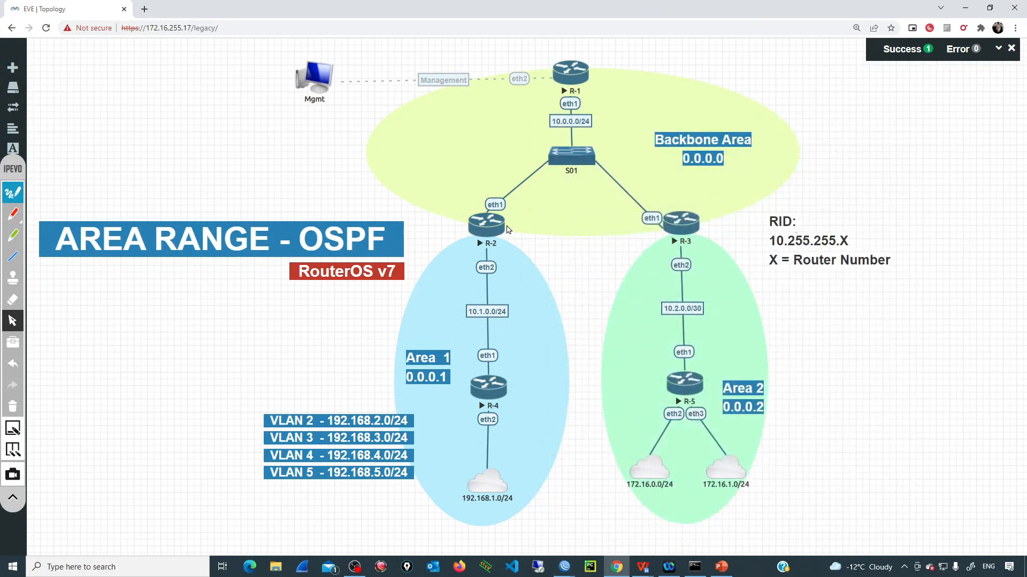
mouse_move(556, 148)
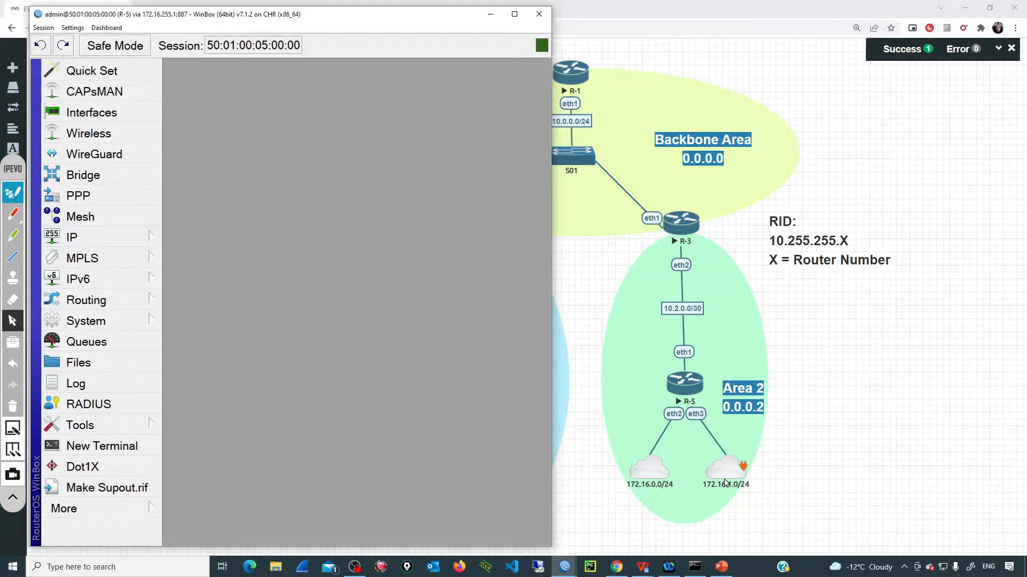
Step: Show R-5's IP routes and select the five 192.168.x.0/24 OSPF routes
click(71, 236)
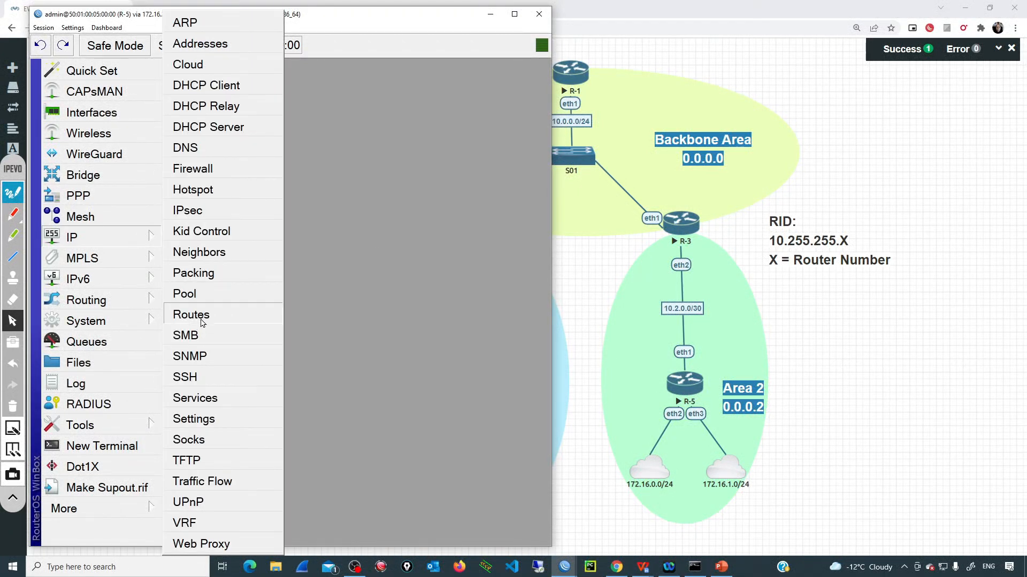
click(190, 314)
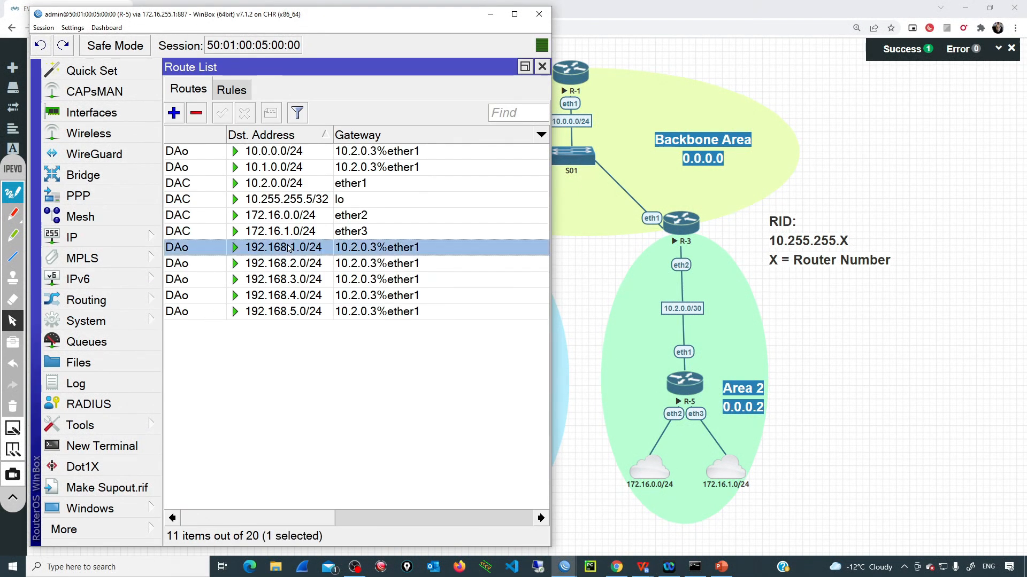
click(284, 311)
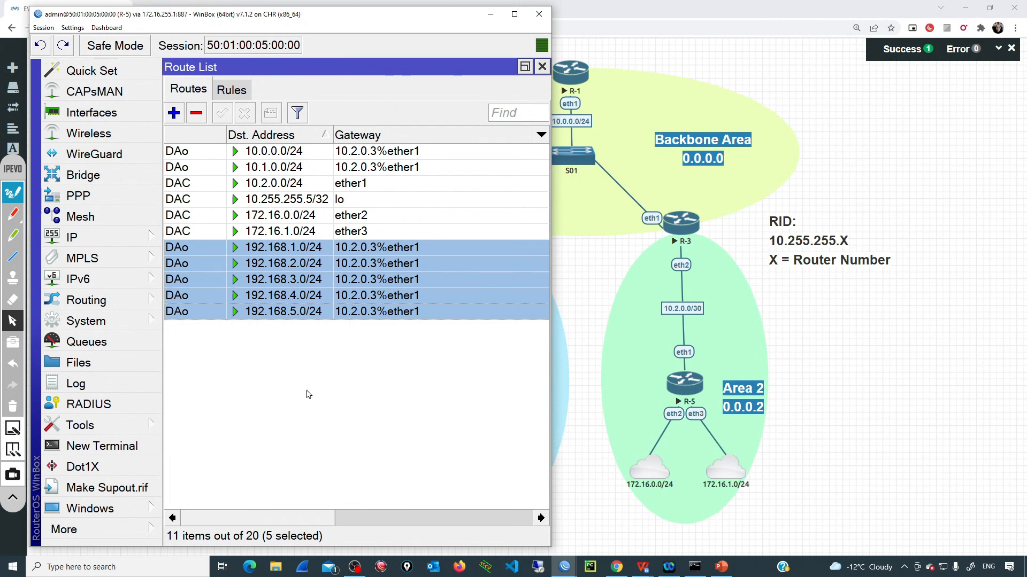
mouse_move(327, 349)
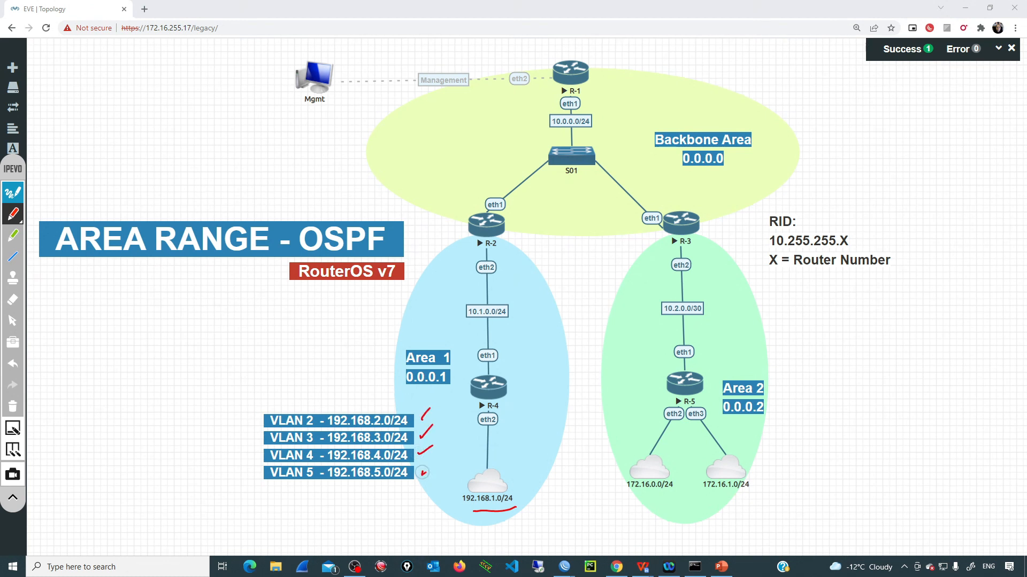
Step: Erase the red annotations from the topology and switch to a blank whiteboard
click(423, 472)
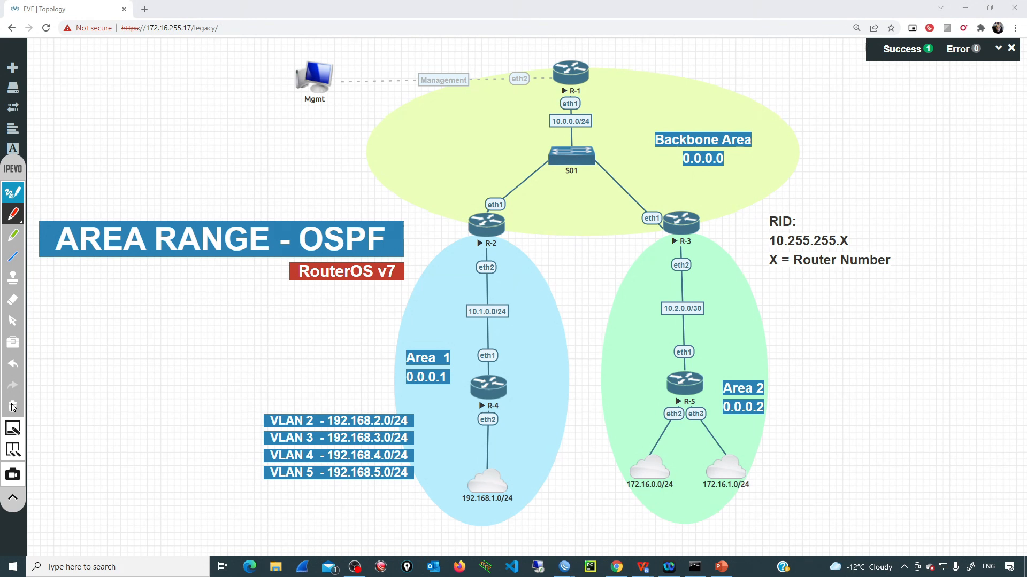
click(13, 498)
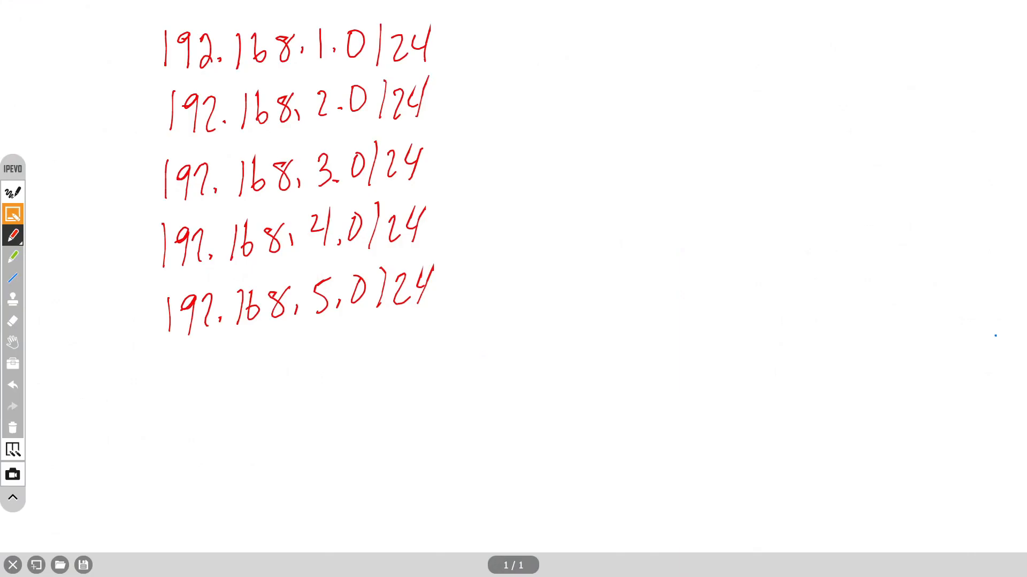
Step: Mark the third-octet column and the common-bit boundary in green, deriving 192.168.0.0/21
click(13, 257)
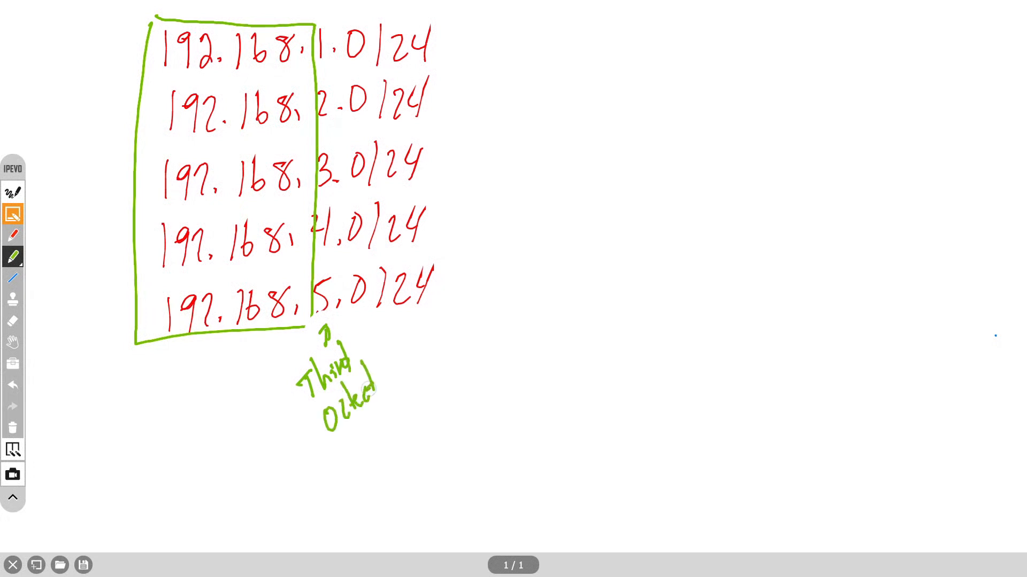
drag(341, 25, 336, 317)
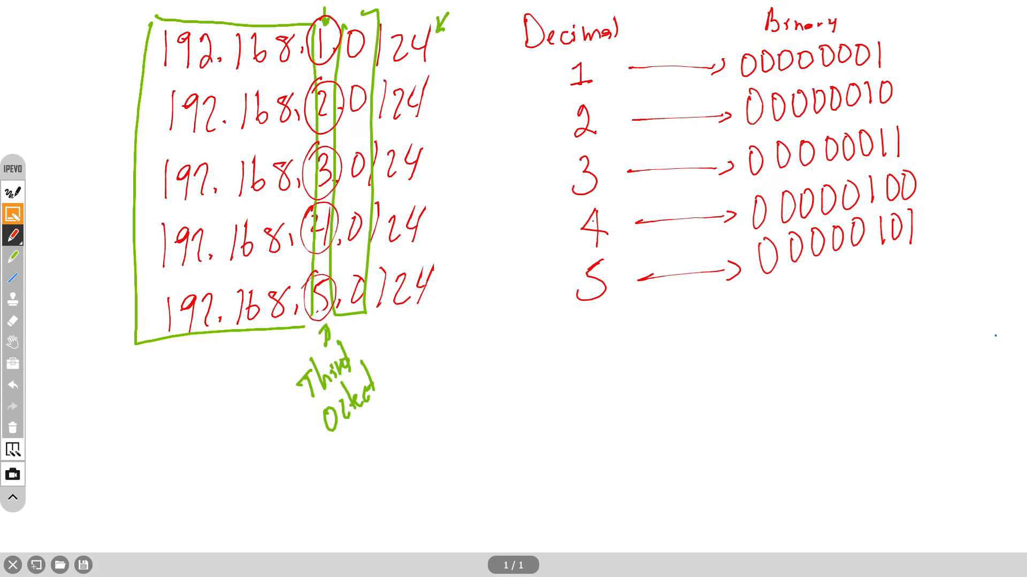
click(12, 256)
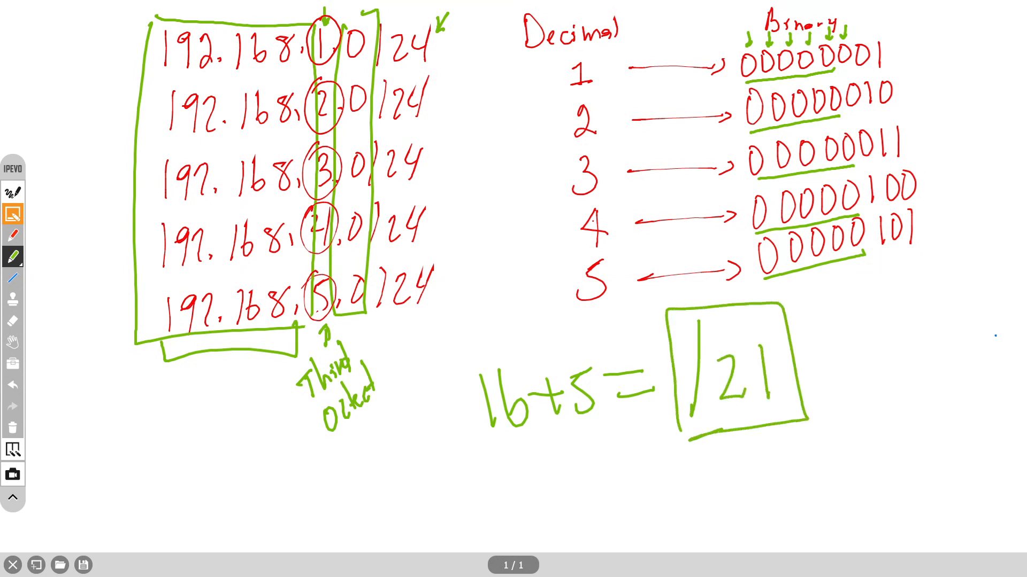
drag(138, 19, 114, 151)
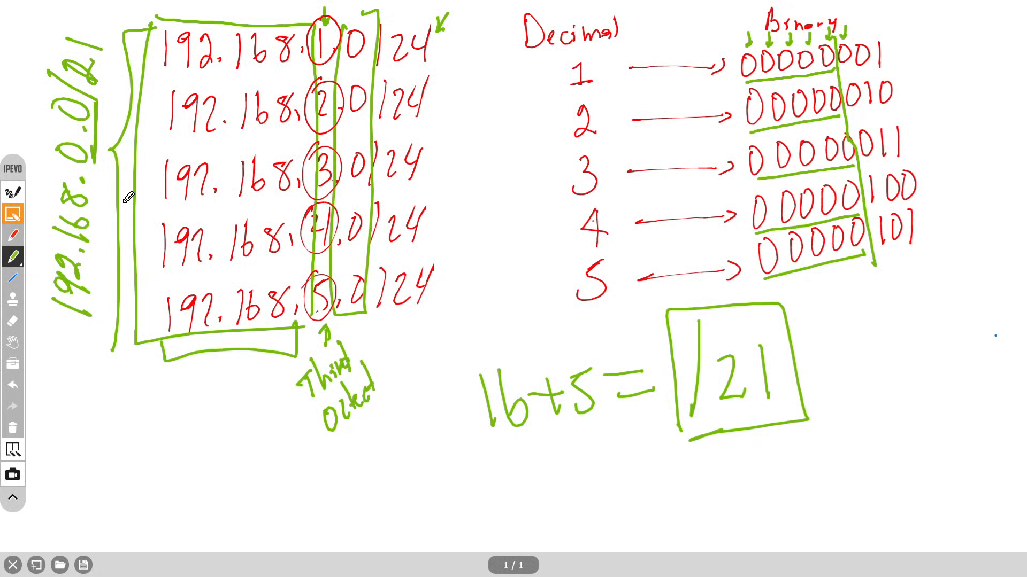
mouse_move(99, 190)
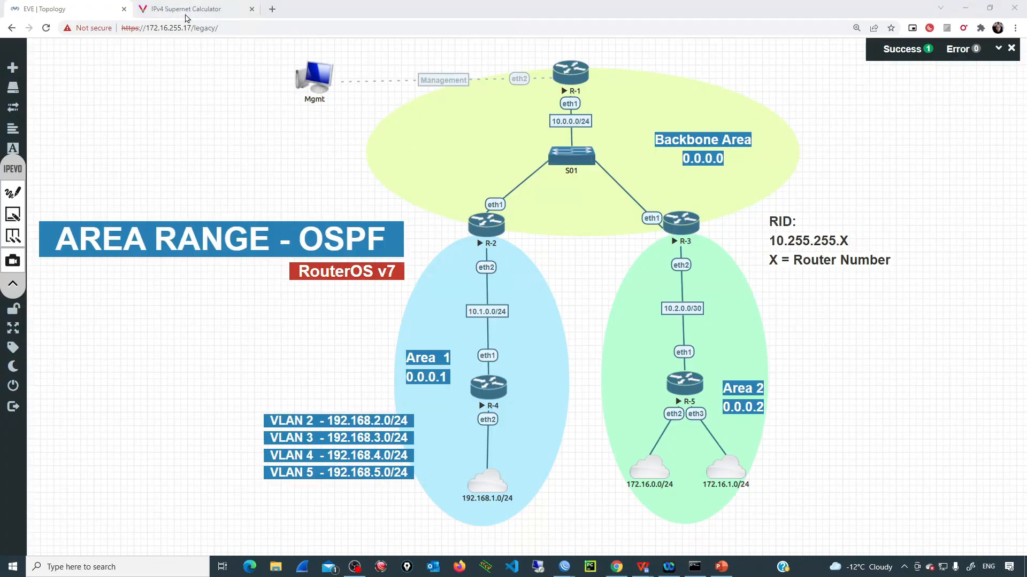
Step: Enter the networks 192.168.1.0/24 through 192.168.5.0/24 into the supernet calculator
click(191, 8)
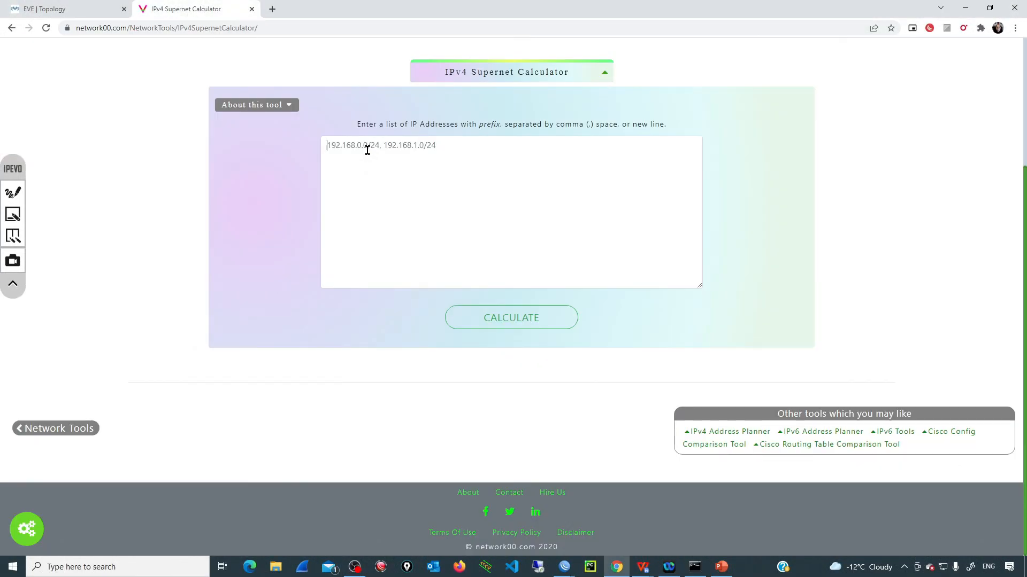
text(192)
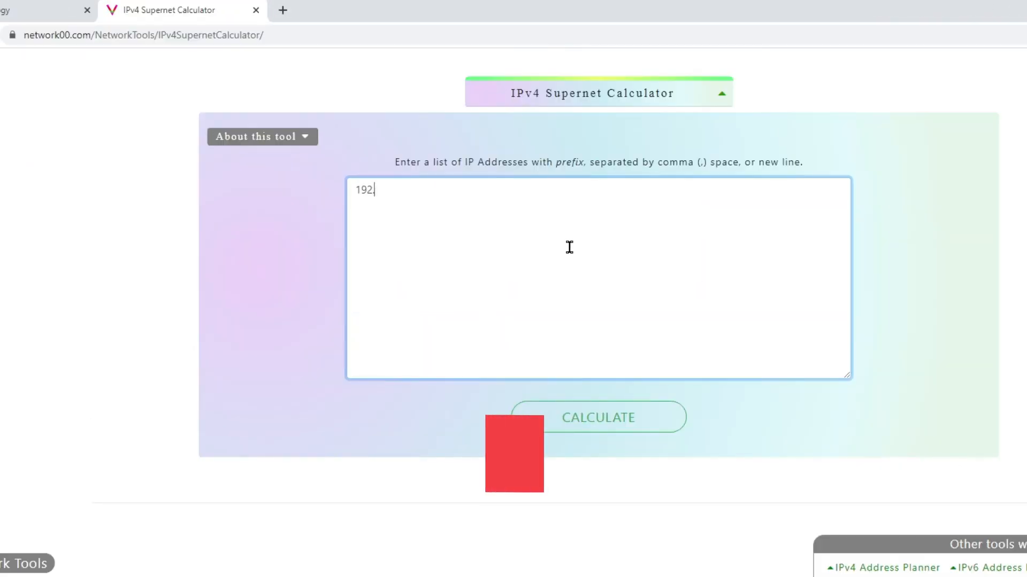
text(.168.1.0/24)
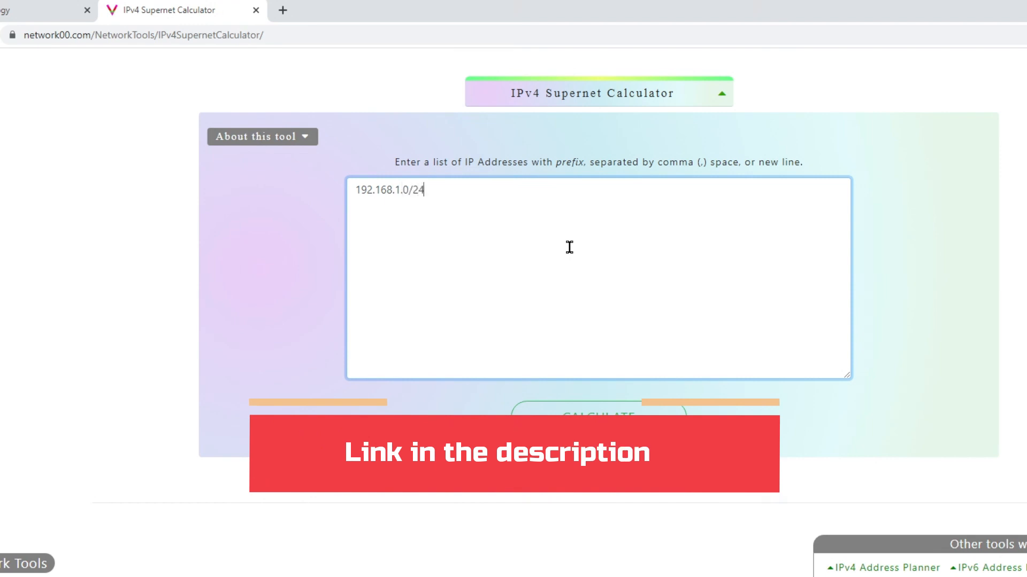
text(,192.168.2.0/24,192)
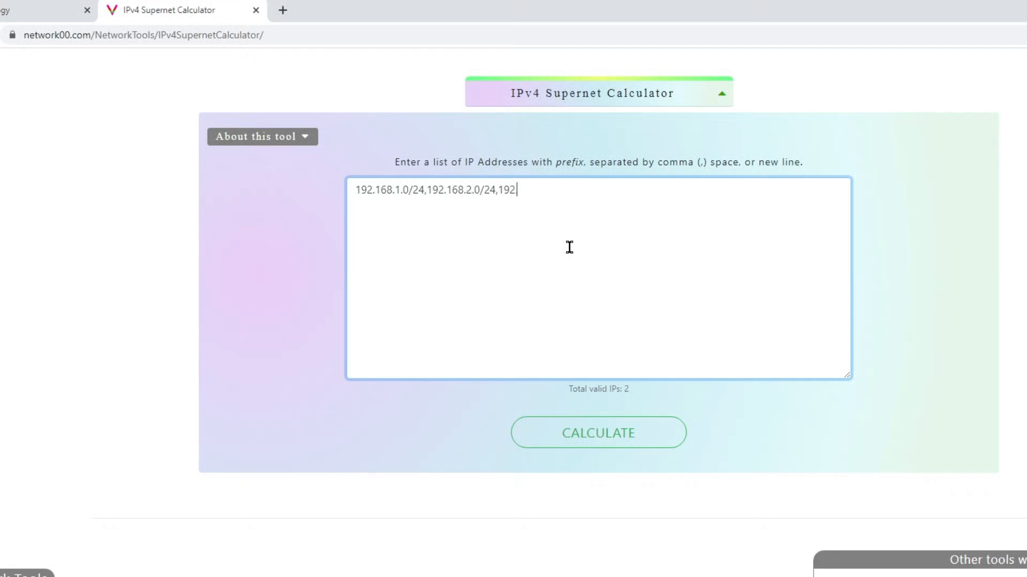
text(168.3.0/24,)
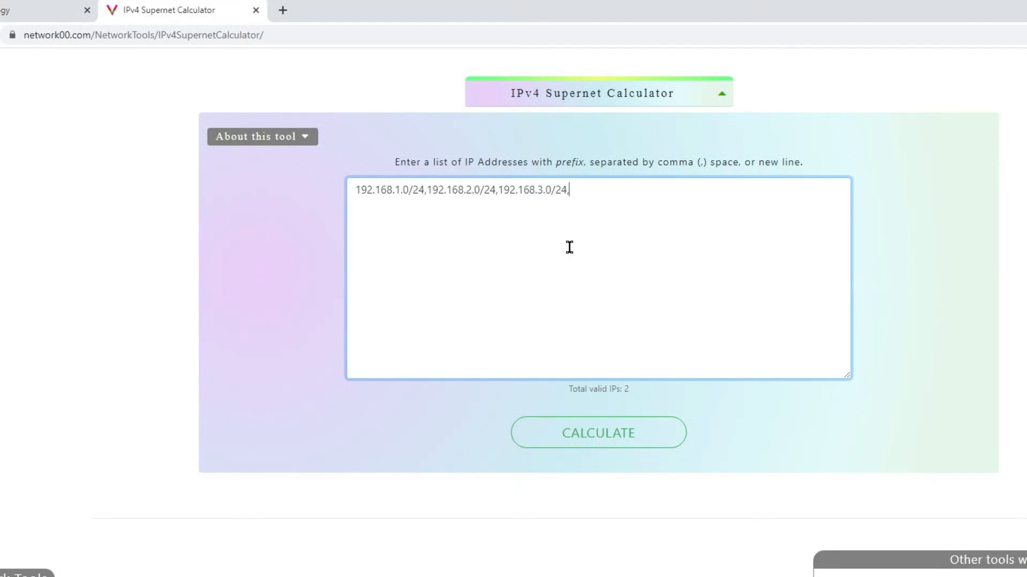
text(192.168.5.0/)
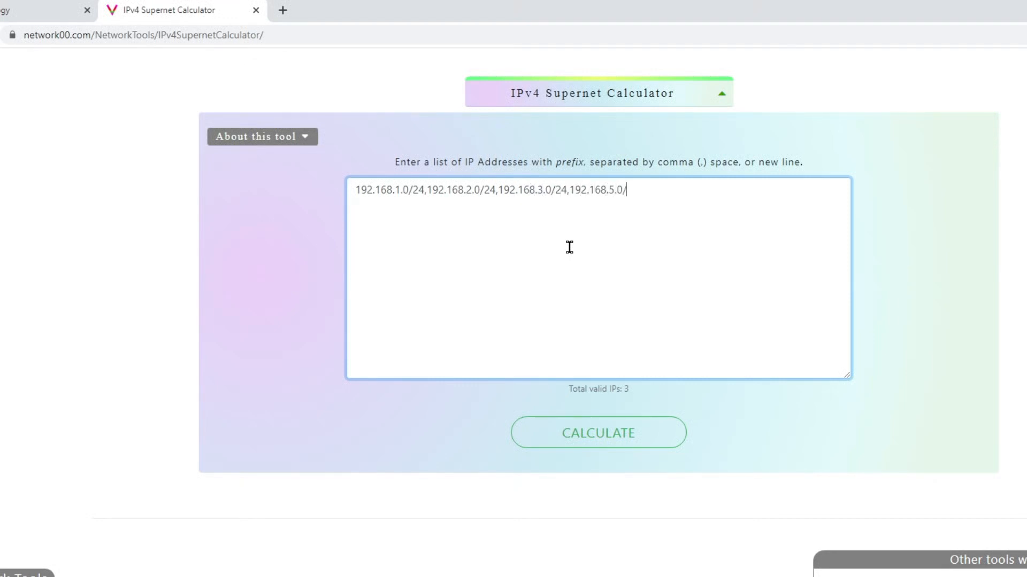
text(24)
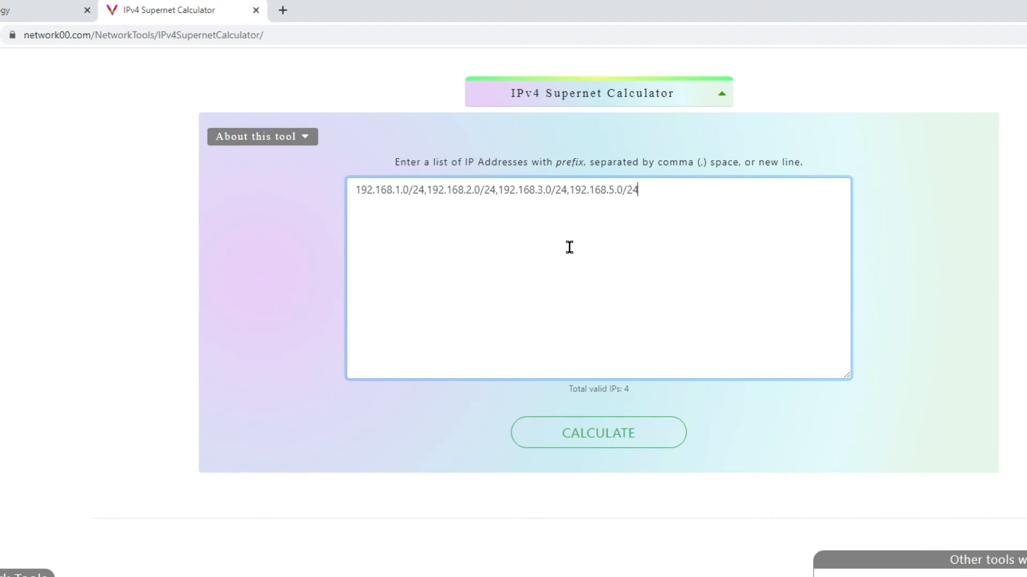
text(,192.168)
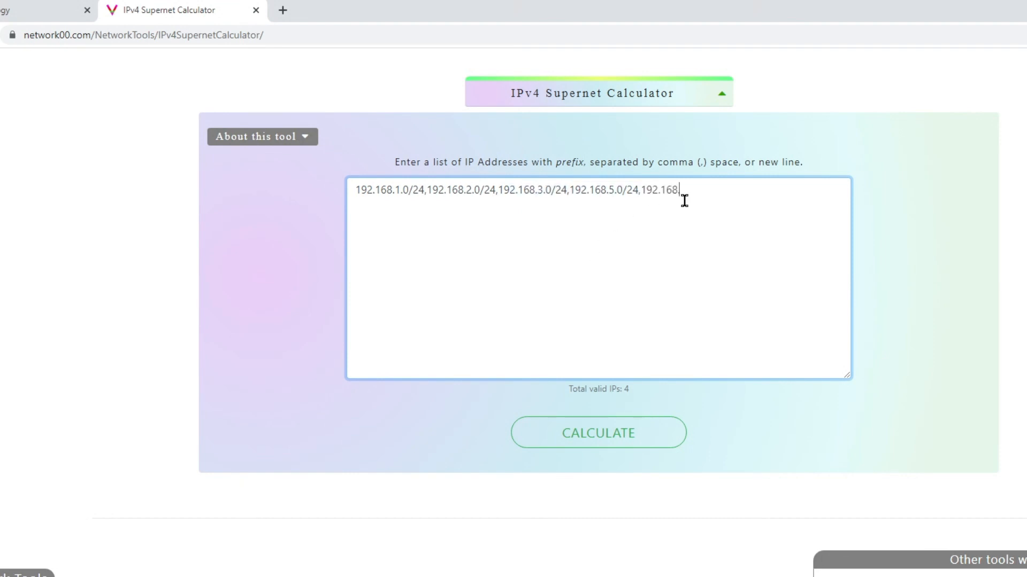
text(.4.0/24)
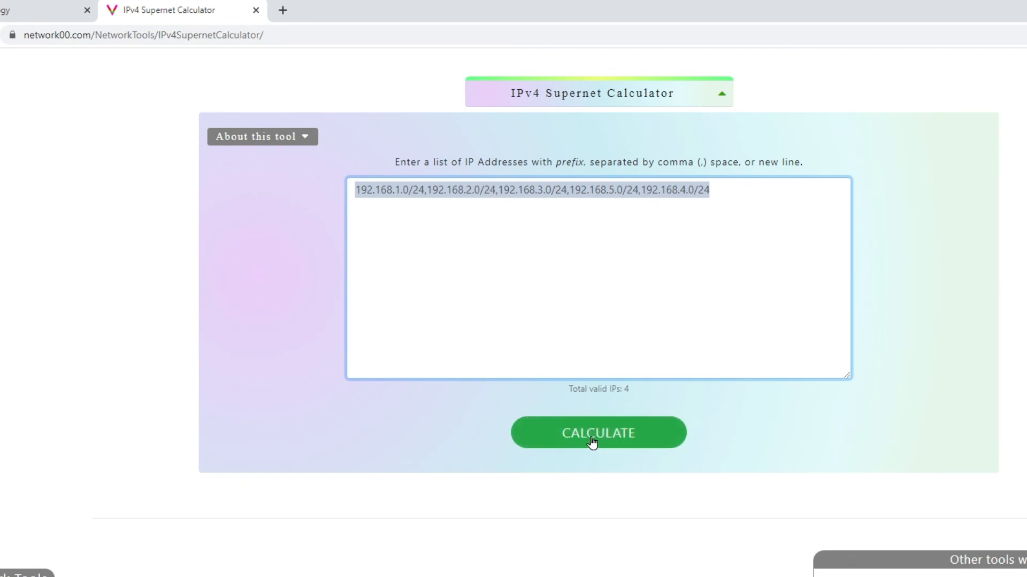
Step: Calculate the supernet 192.168.0.0/21 and highlight the total IP count
click(597, 432)
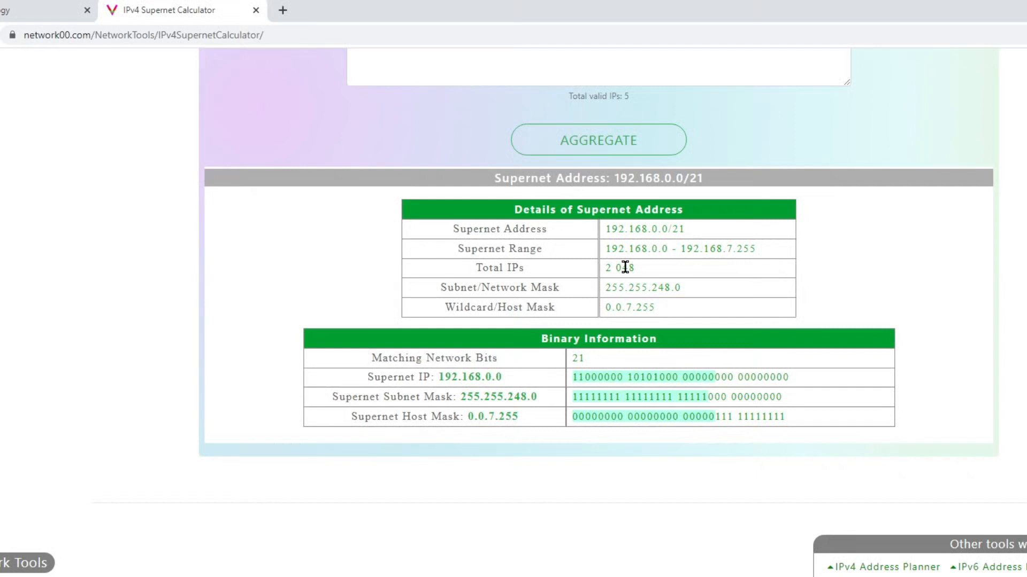
double_click(643, 229)
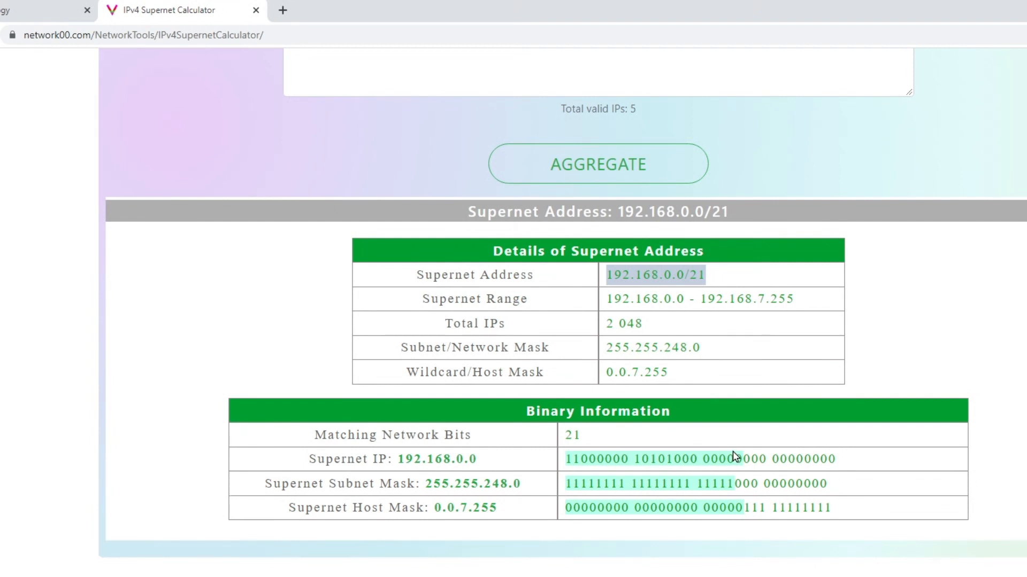
mouse_move(754, 347)
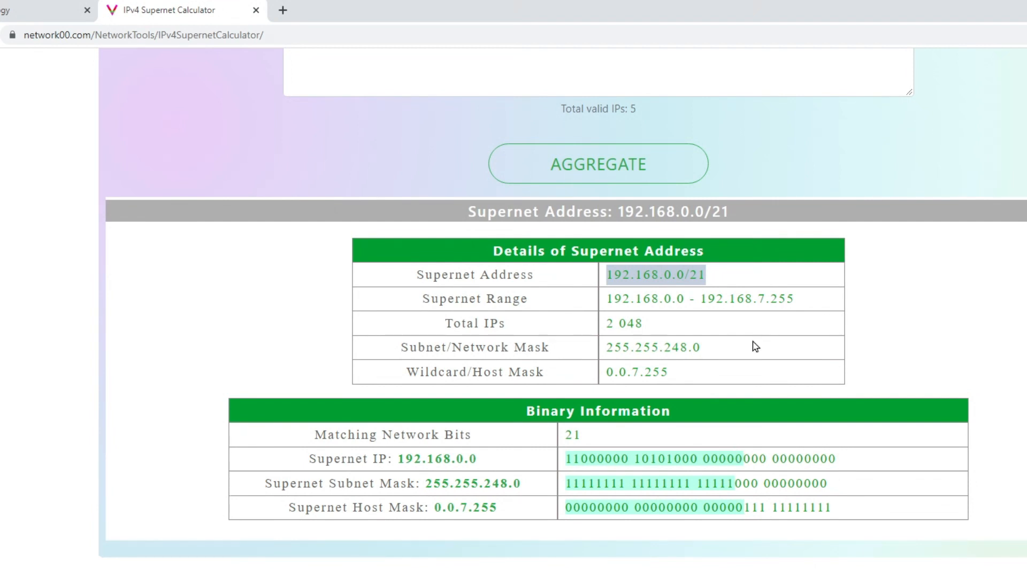
scroll(up, 3)
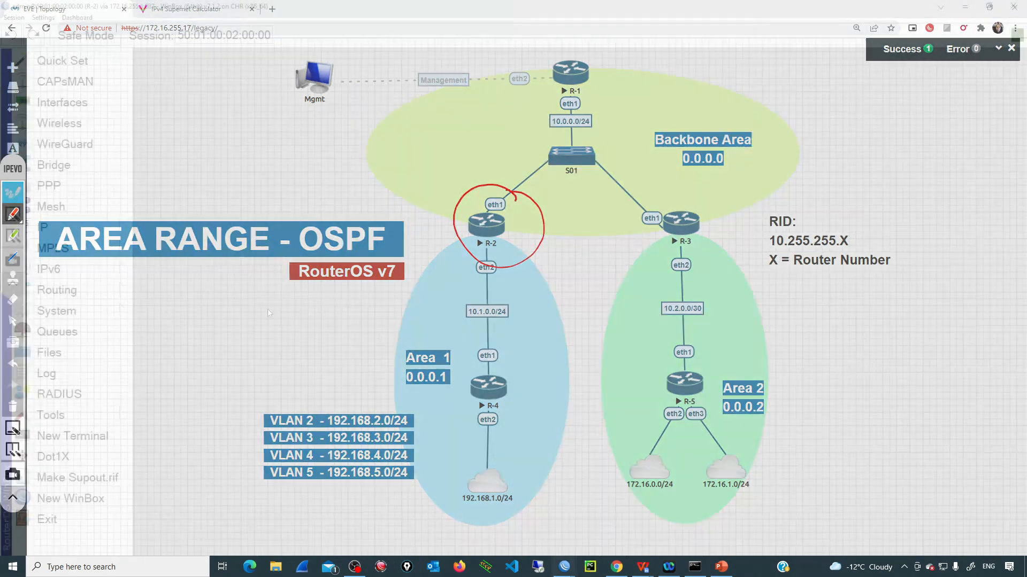
Step: Show R-2's empty OSPF Area Ranges list via Routing > OSPF
click(57, 290)
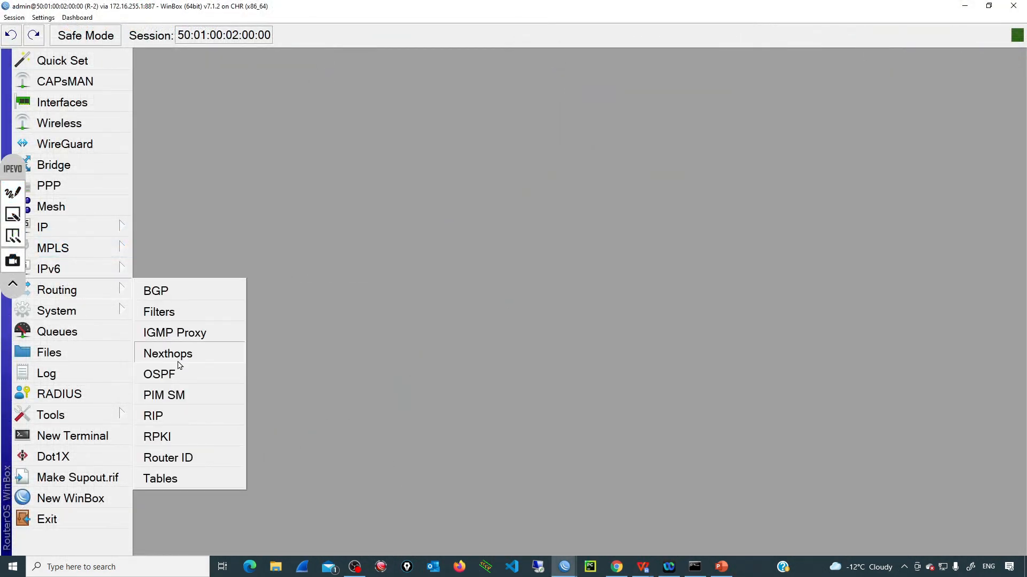
click(160, 374)
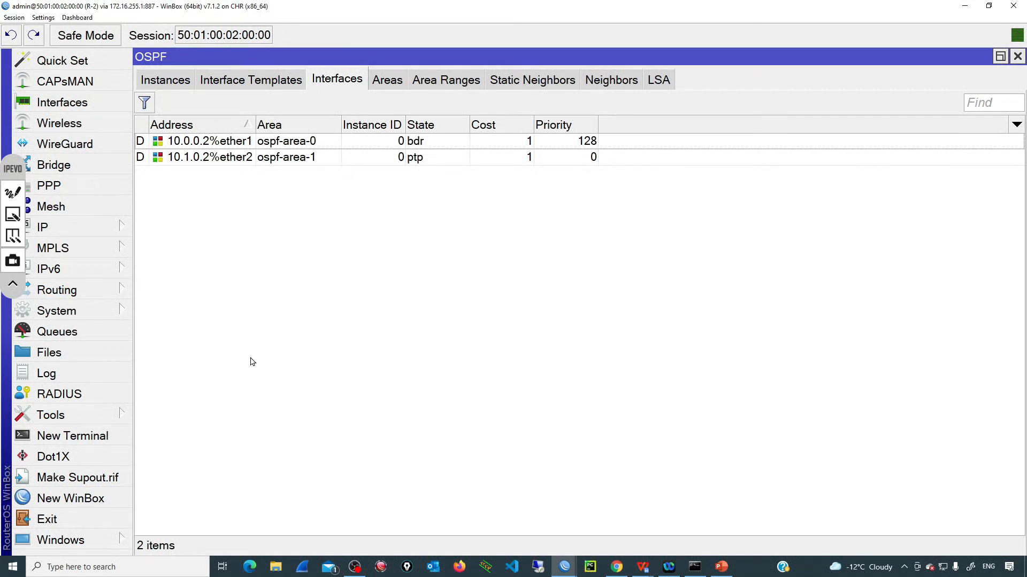
click(445, 79)
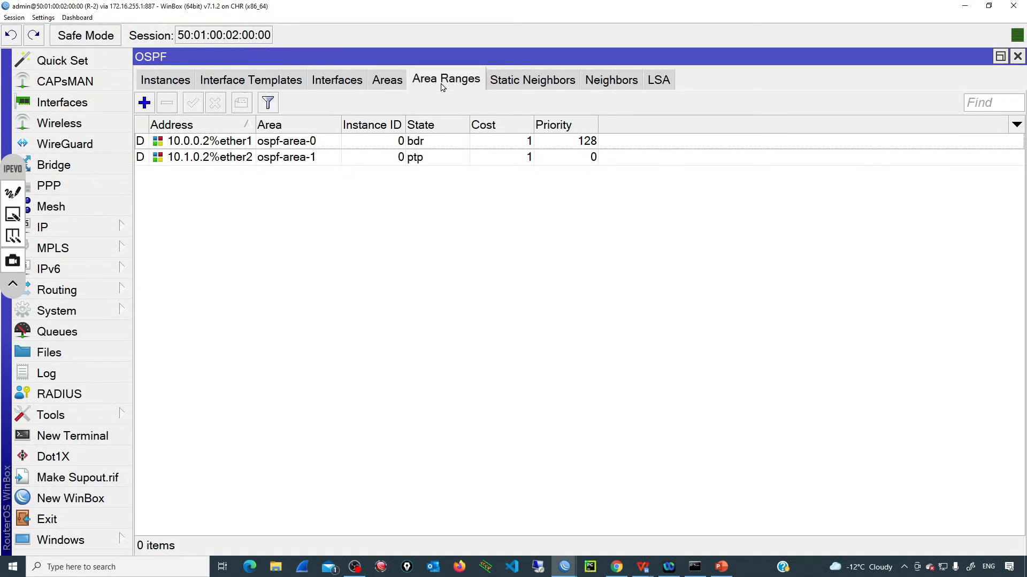
click(446, 79)
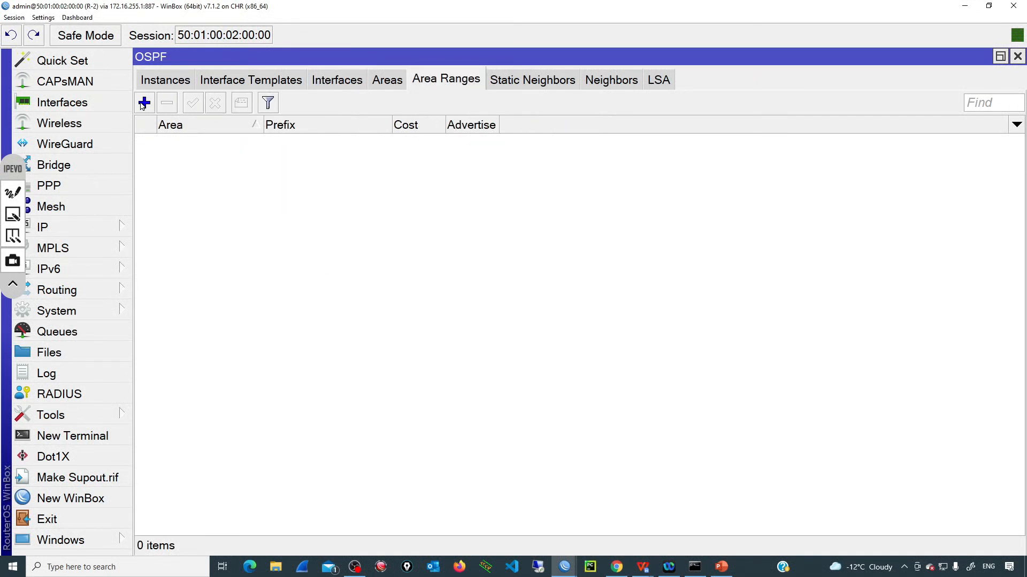
Step: Add an advertised area range 192.168.0.0/21 for ospf-area-1 on R-2
click(143, 103)
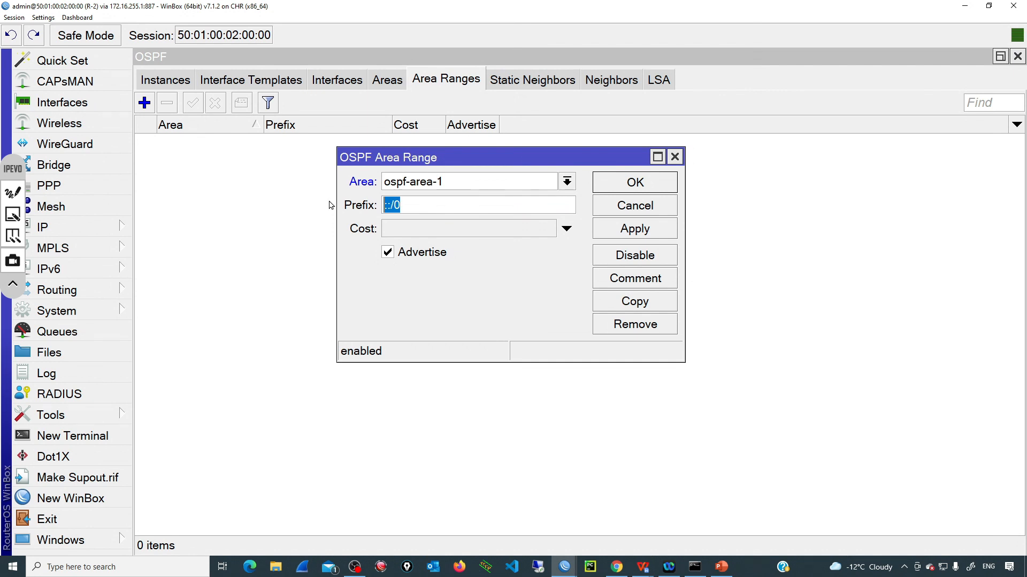
mouse_move(428, 236)
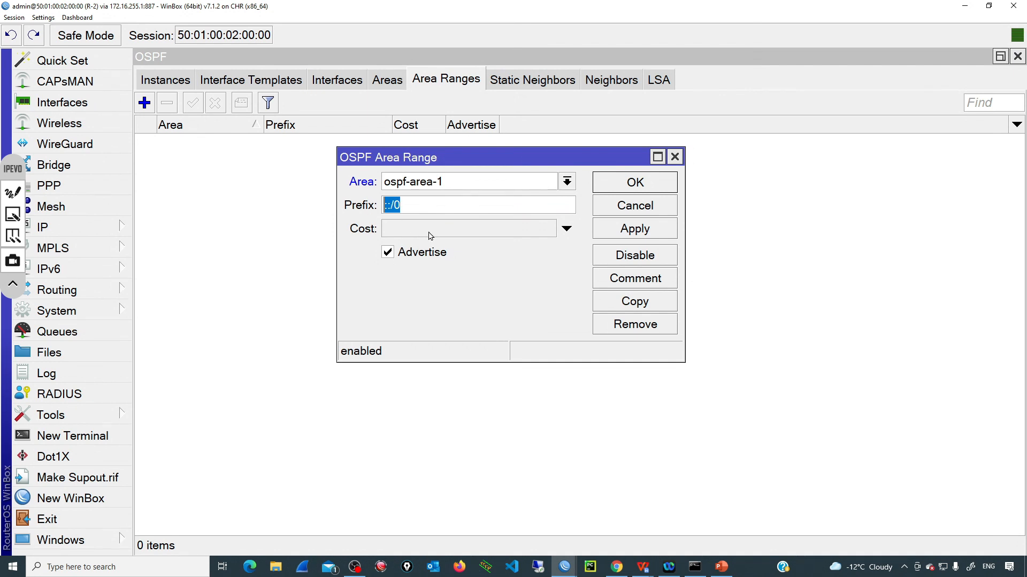
text(192.168.0.0/21)
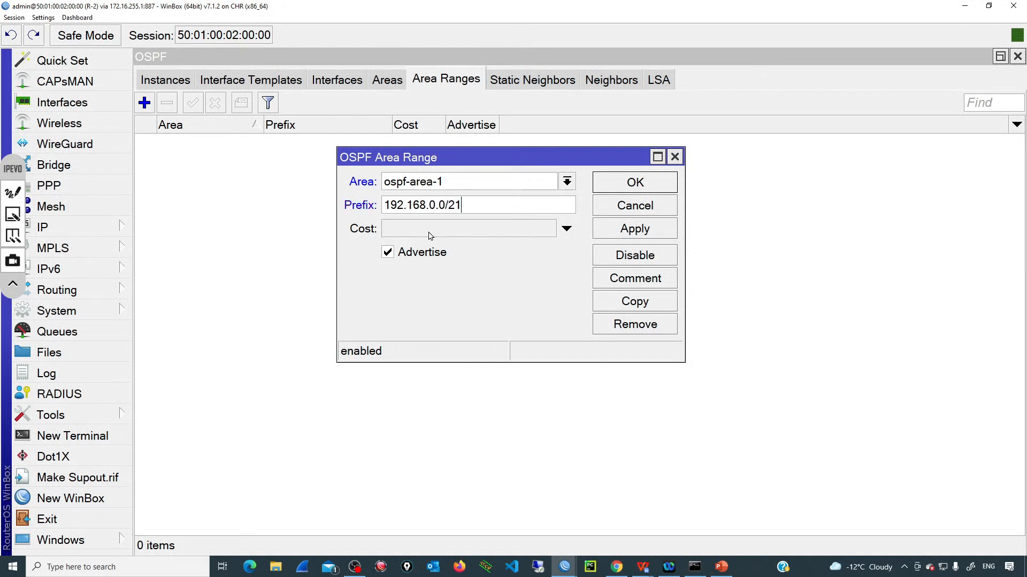
mouse_move(390, 241)
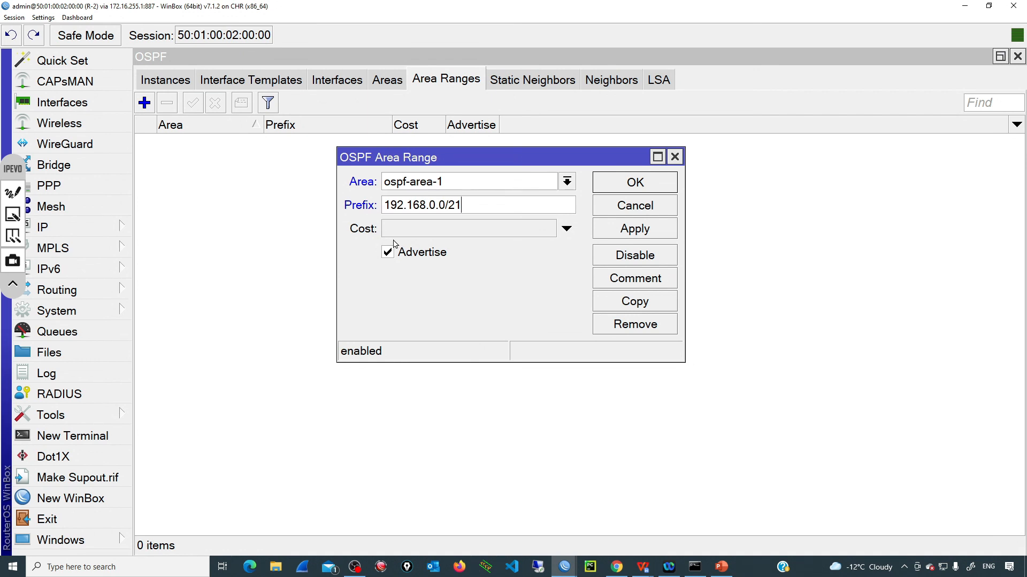
mouse_move(411, 249)
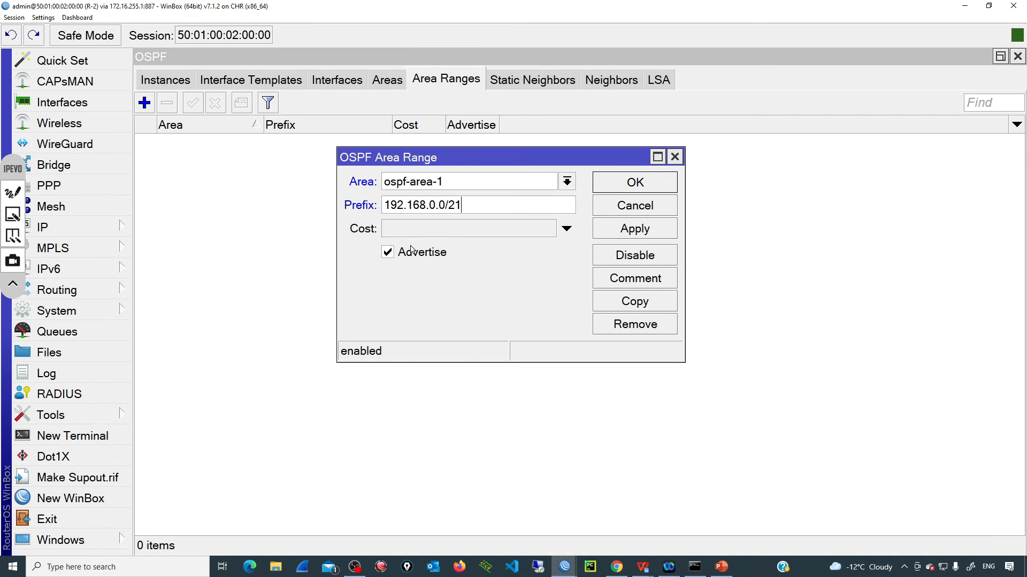
triple_click(423, 206)
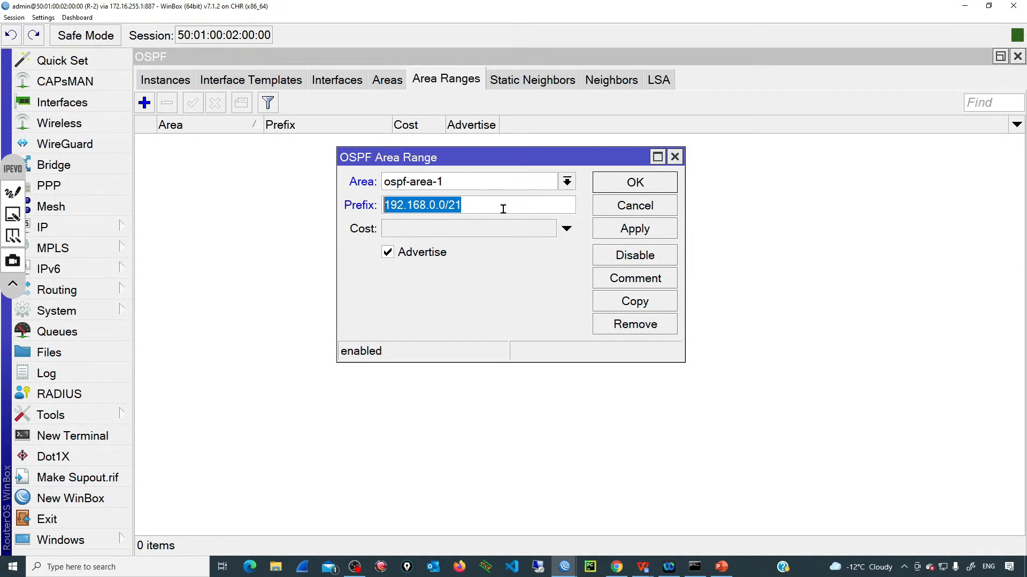
mouse_move(349, 209)
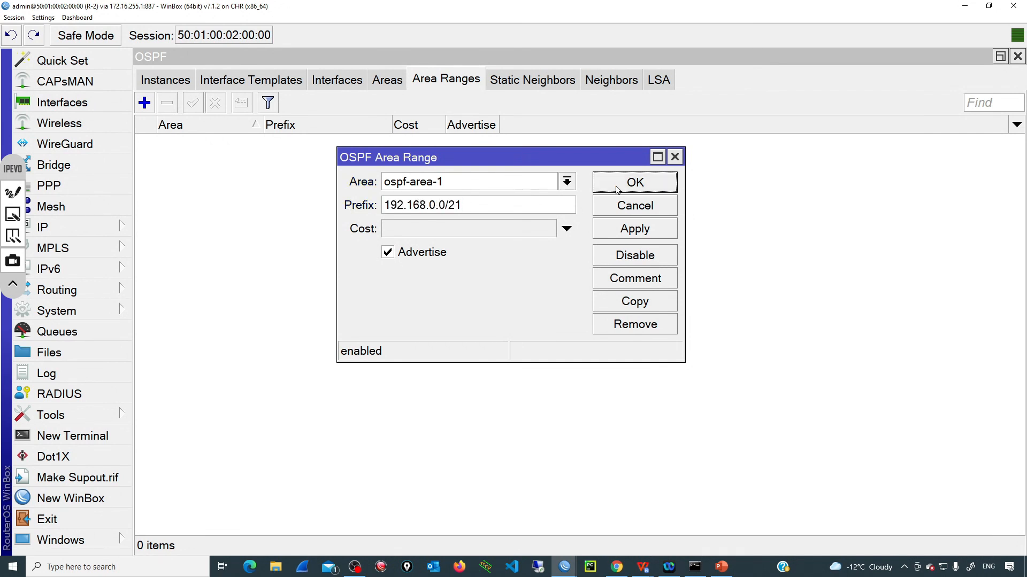
click(633, 182)
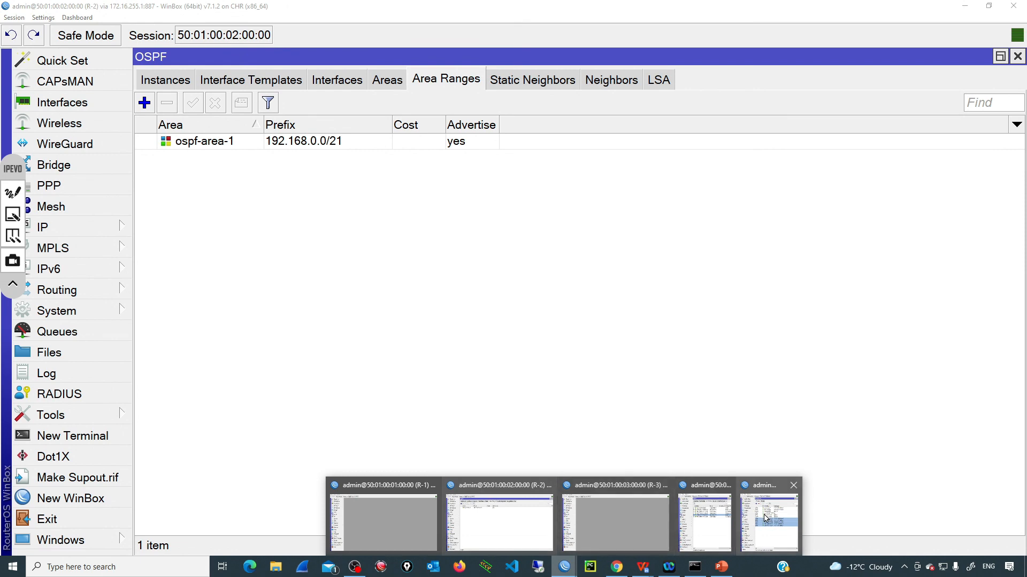
Step: Check R-5's route list for the single OSPF summary 192.168.0.0/21 via 10.2.0.3
click(767, 520)
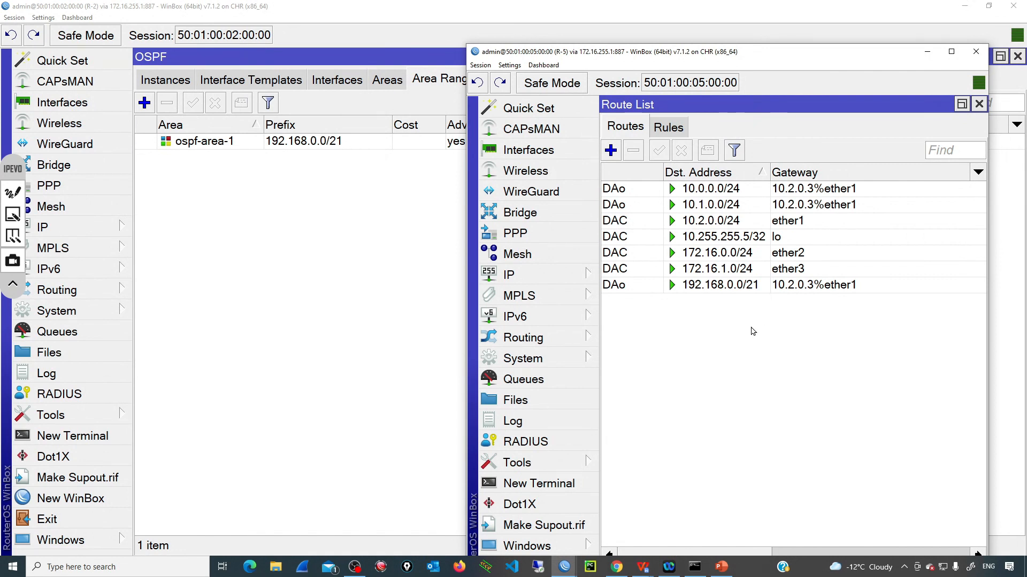
click(720, 285)
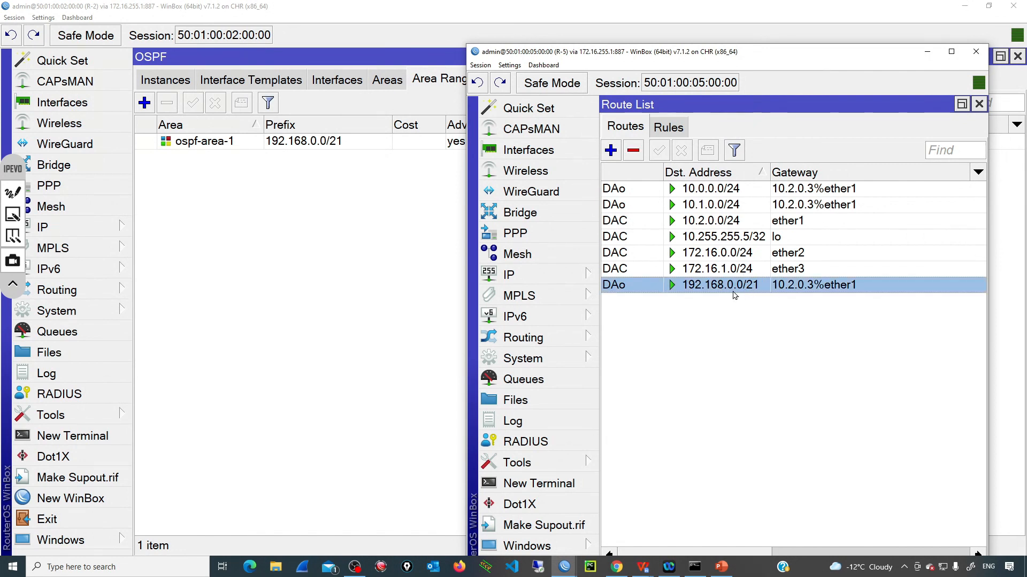
mouse_move(706, 290)
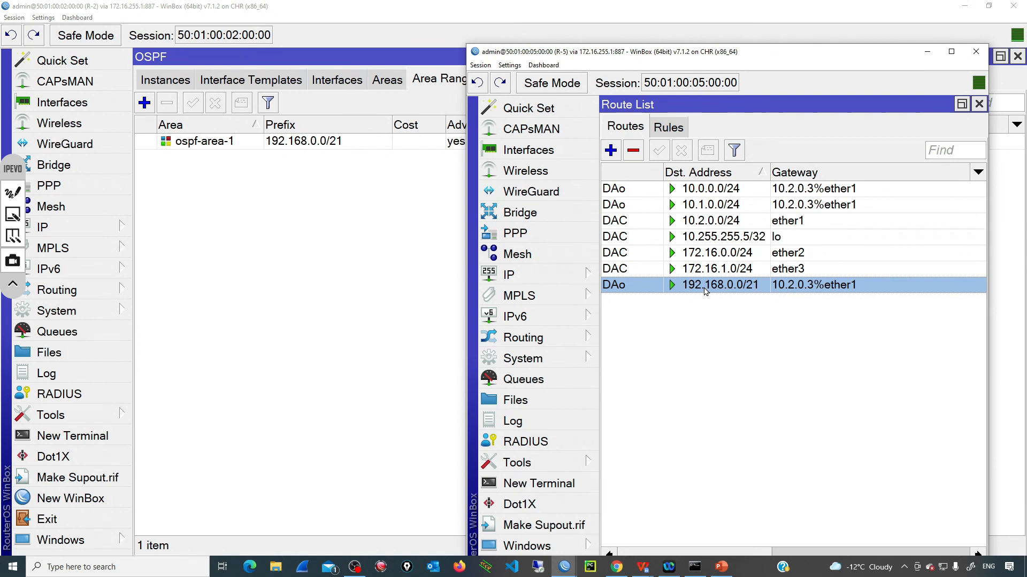
mouse_move(735, 293)
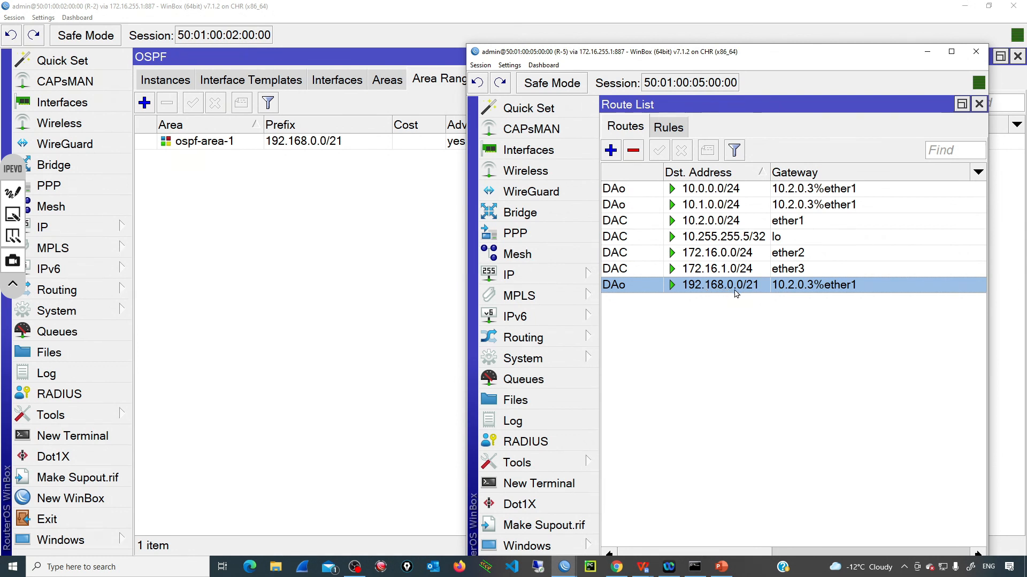
mouse_move(707, 355)
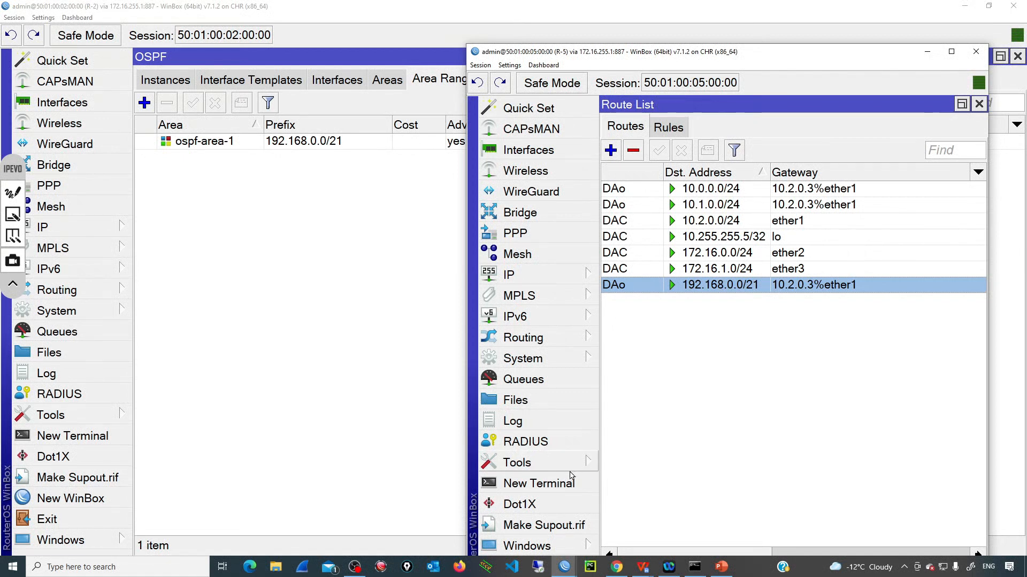
Step: Ping 192.168.4.1 from R-5 with 3 of 3 replies, then return to R-2
click(517, 462)
text(192.16)
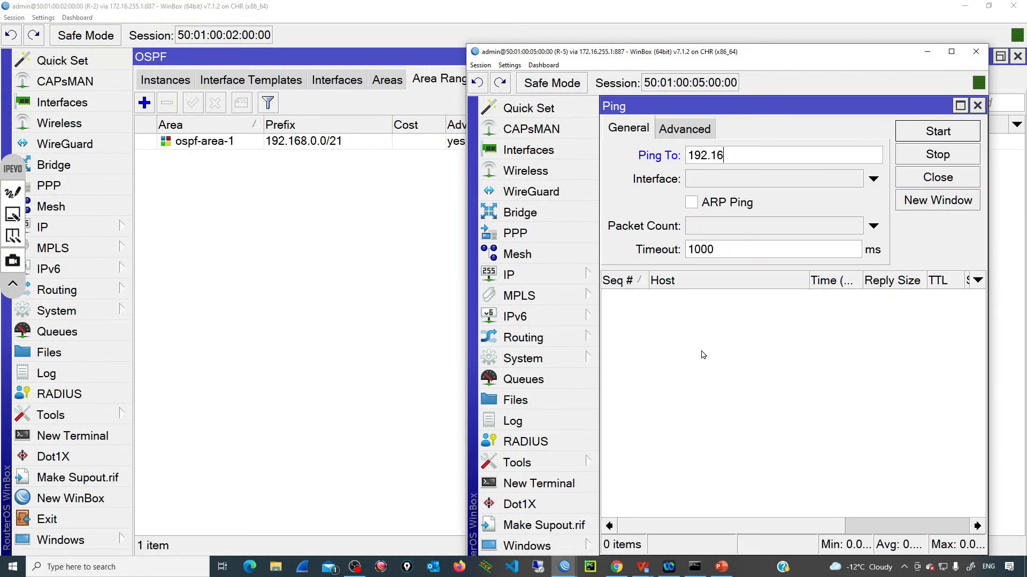
text(8.4.1)
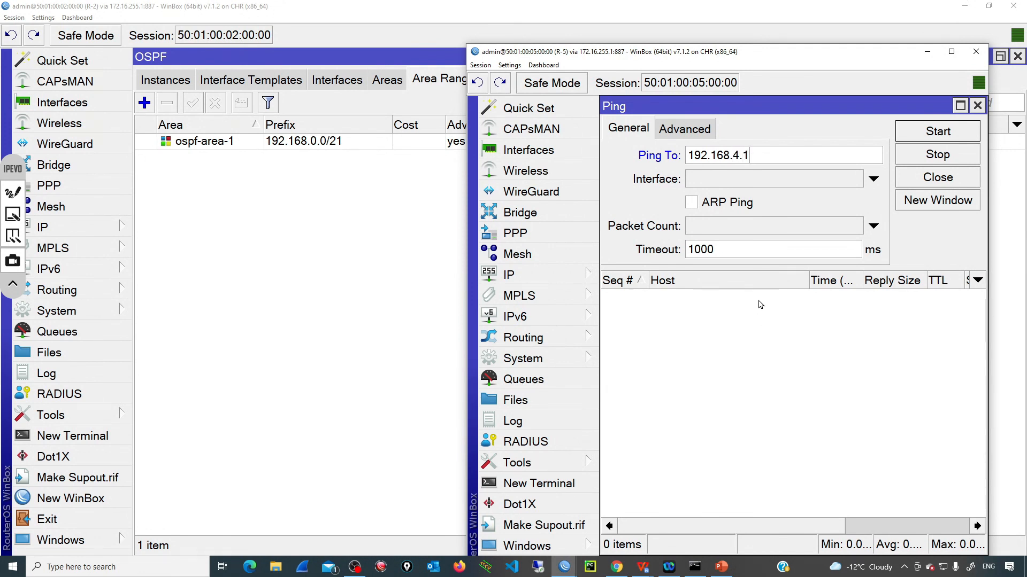
click(937, 130)
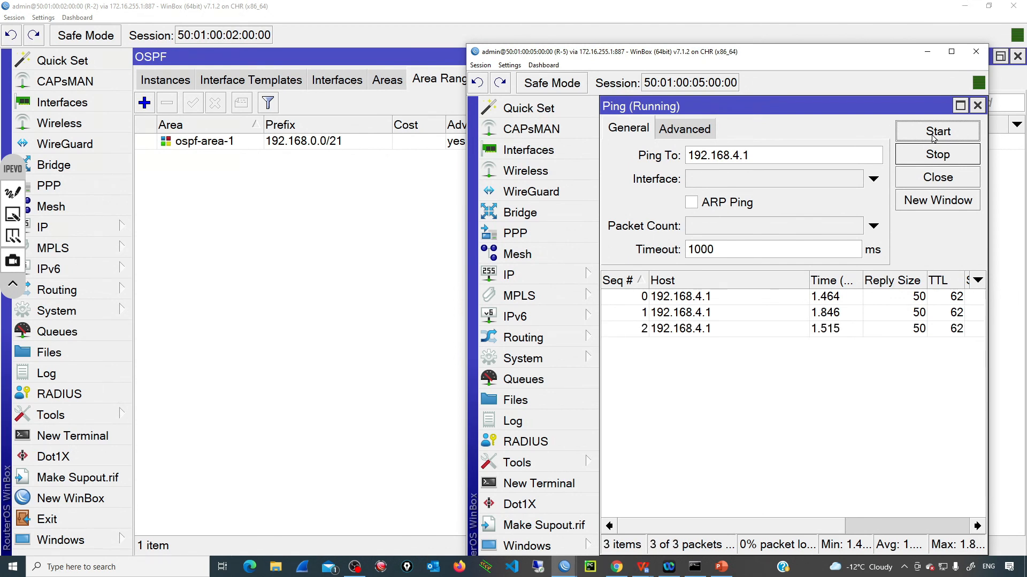
click(976, 104)
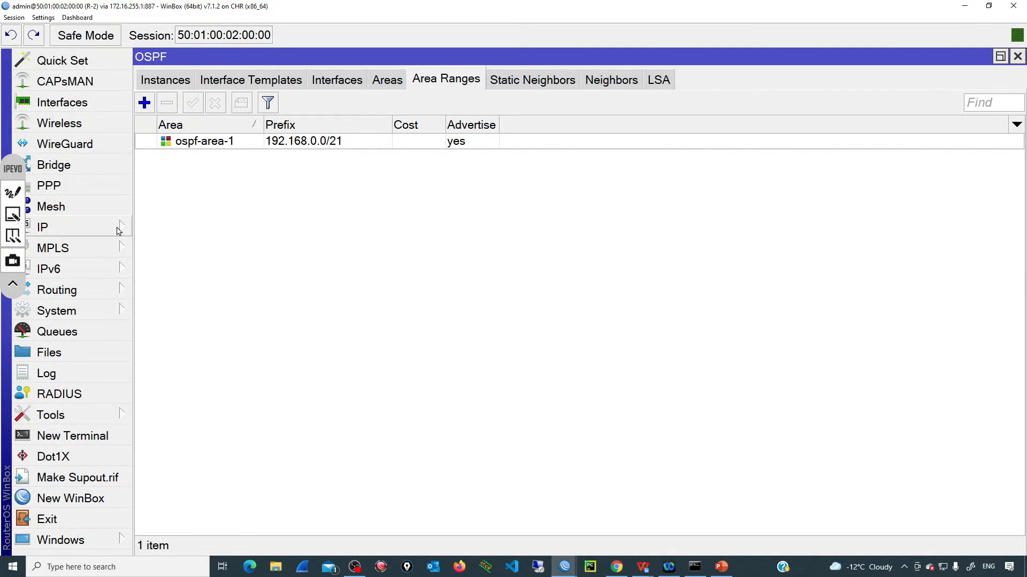
Step: Compare R-2's individual 192.168.x.0/24 routes with R-1's single 192.168.0.0/21 summary via 10.0.0.2
click(41, 227)
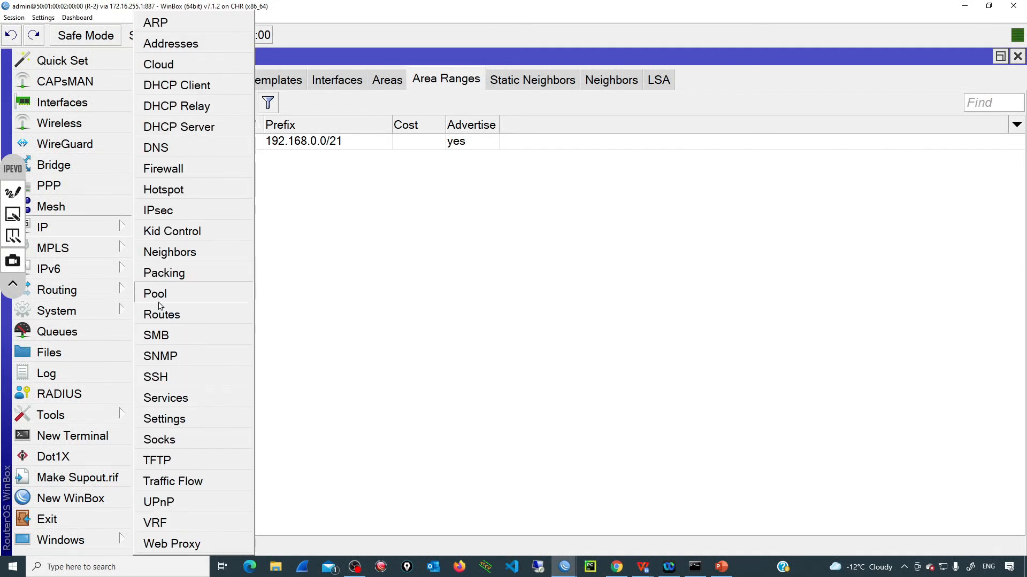
click(162, 314)
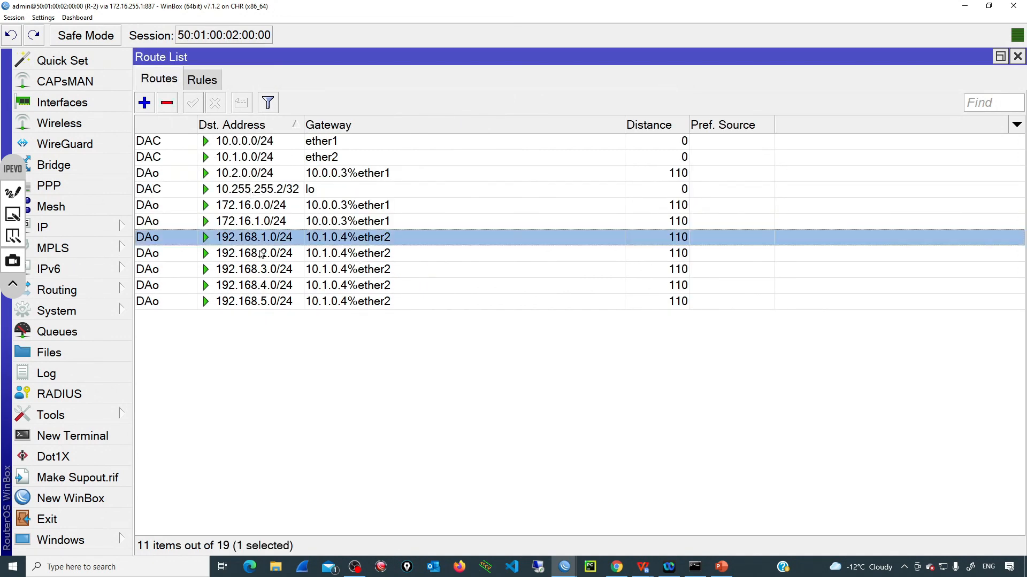
click(254, 302)
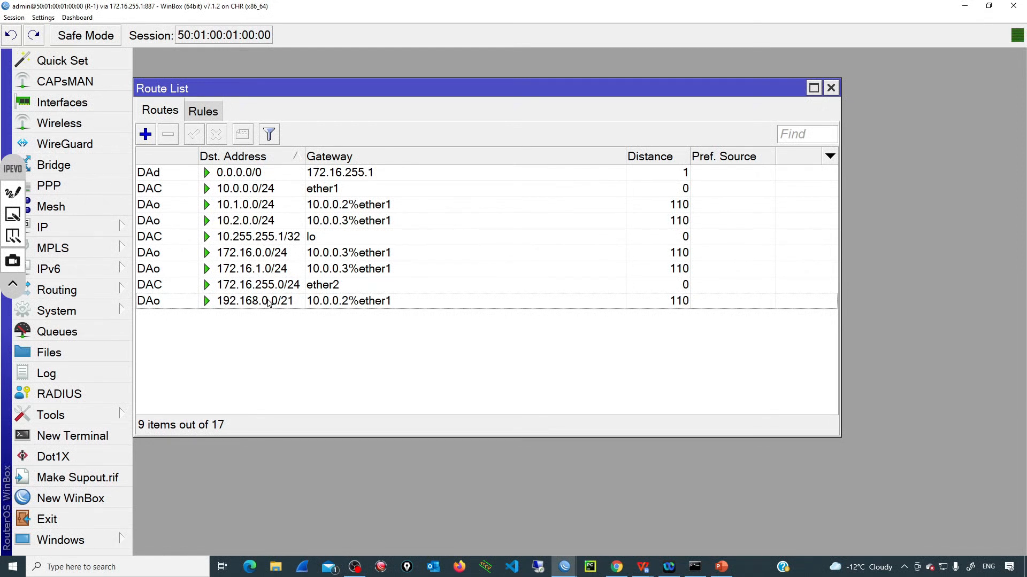
Step: Confirm R-1's 192.168.0.0/21 summary route and return to the EVE-NG topology diagram
click(255, 301)
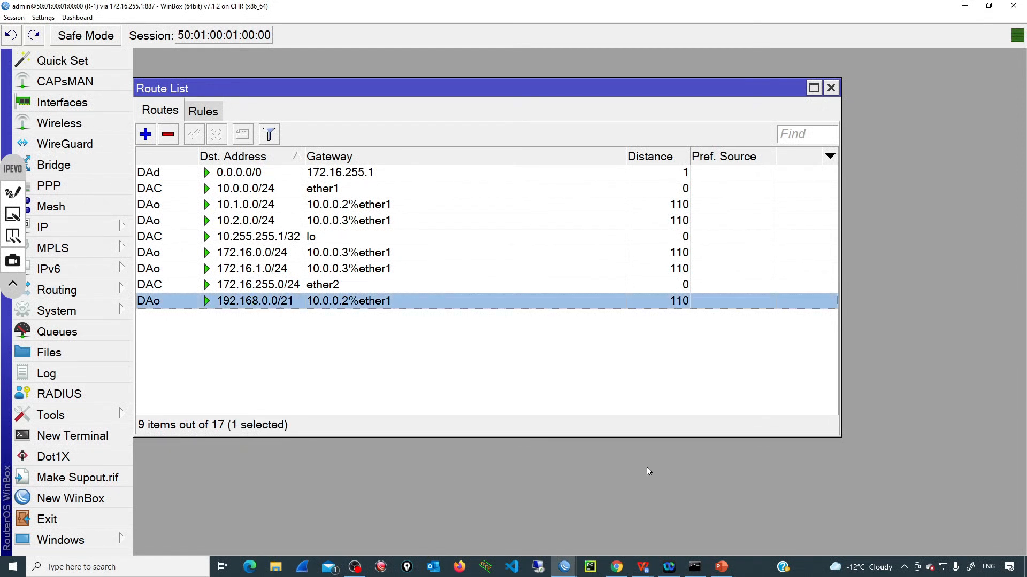
click(616, 567)
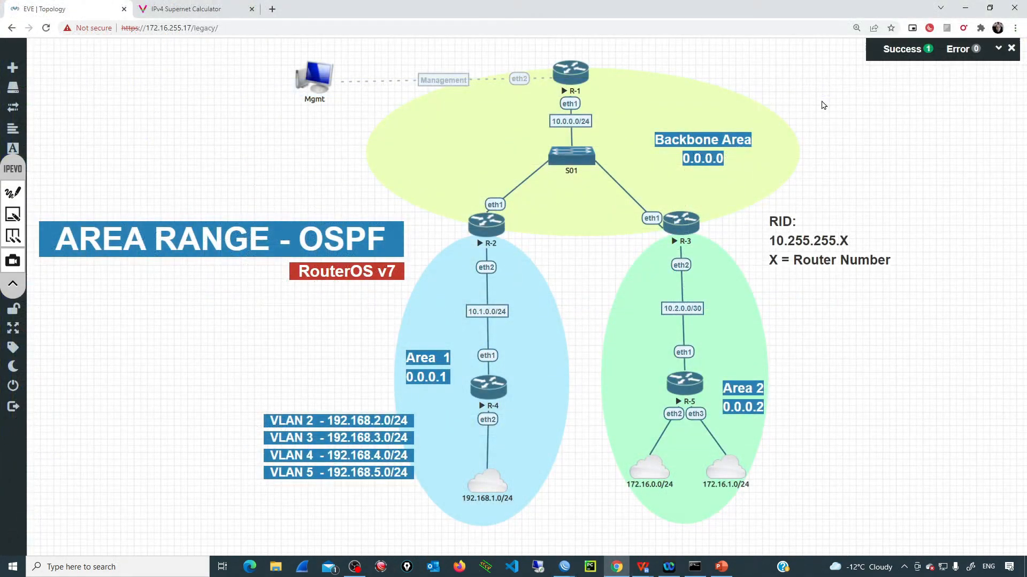